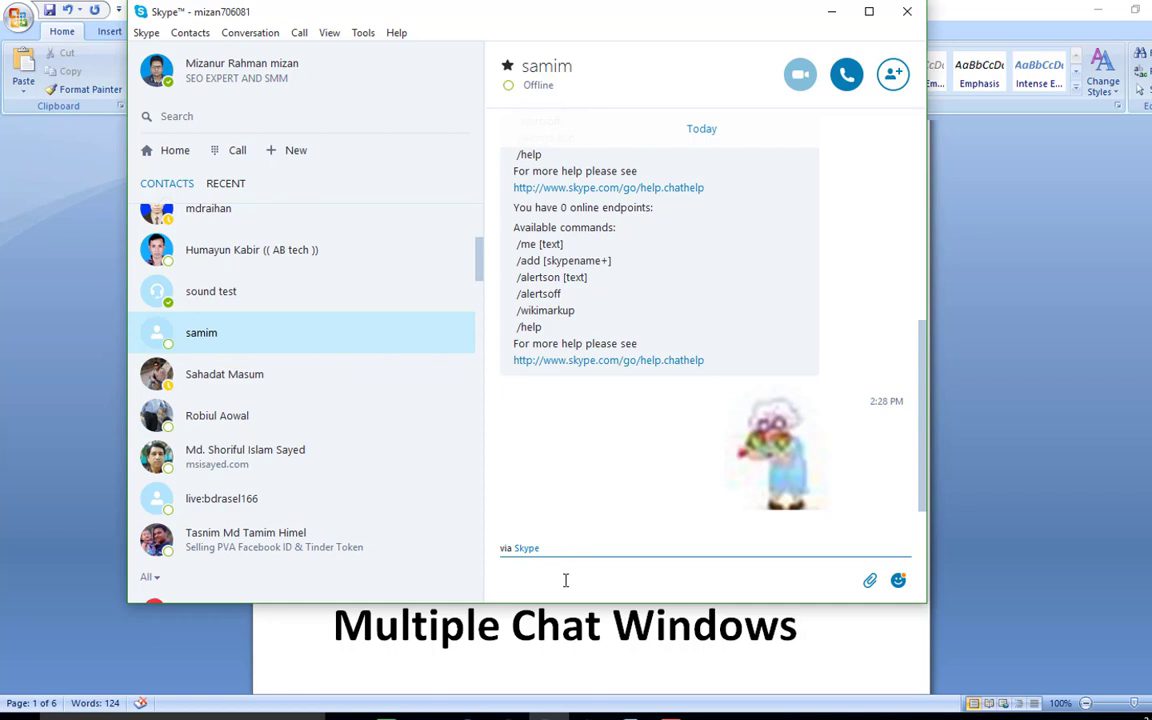
Step: Send a misspelled greeting 'helo frend how are you' to the contact
type("helo")
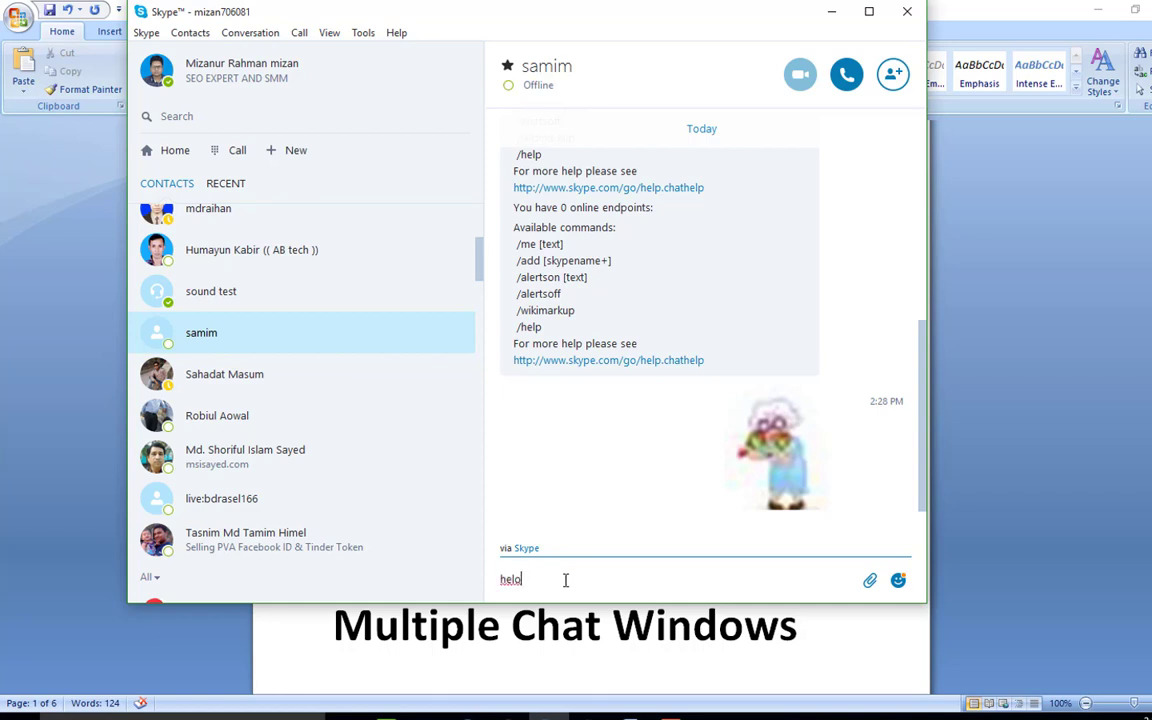
type("freidnd hwo")
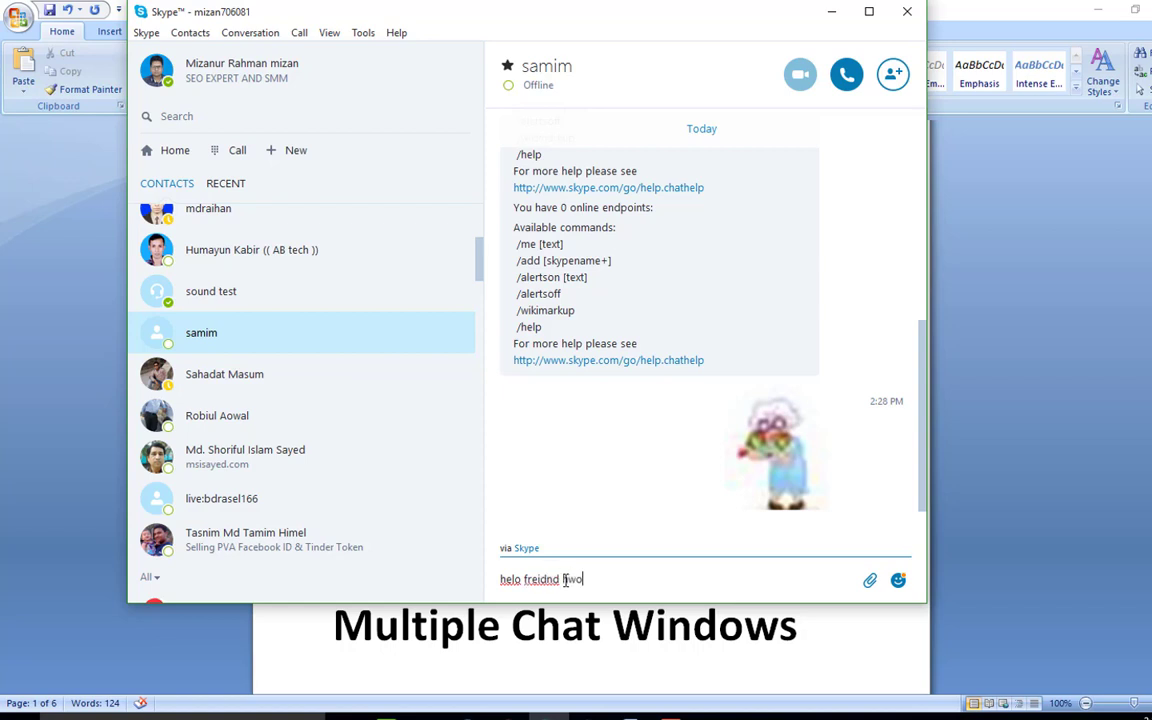
type("are")
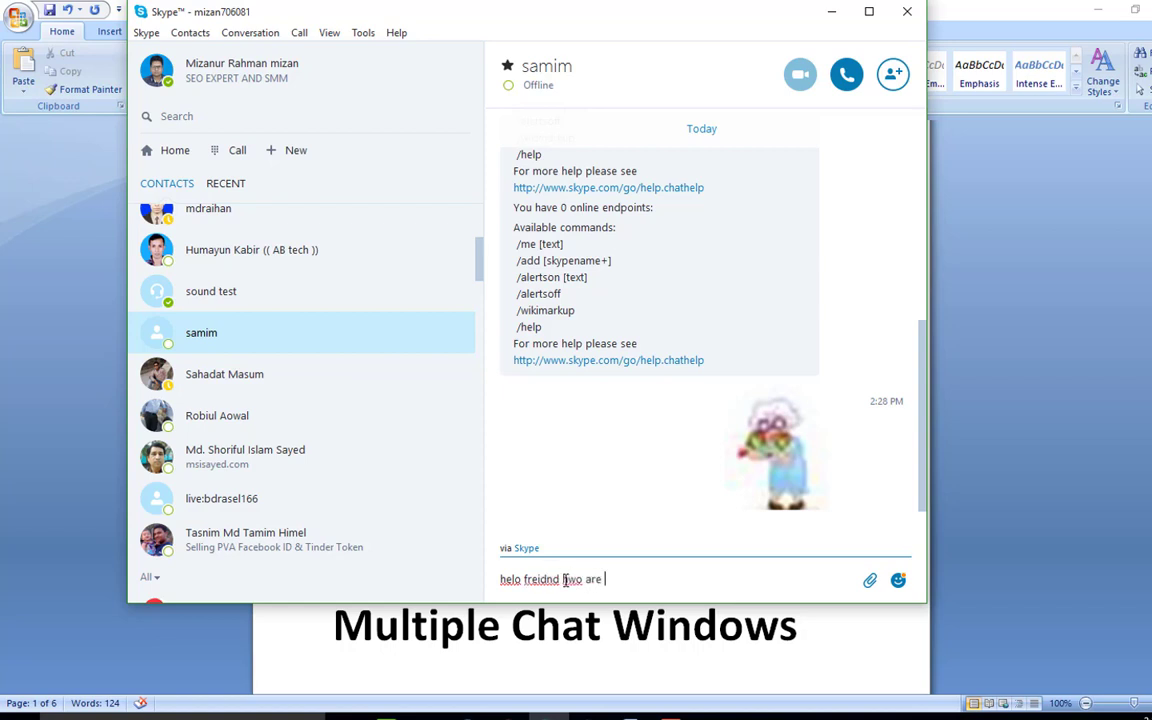
key("Return")
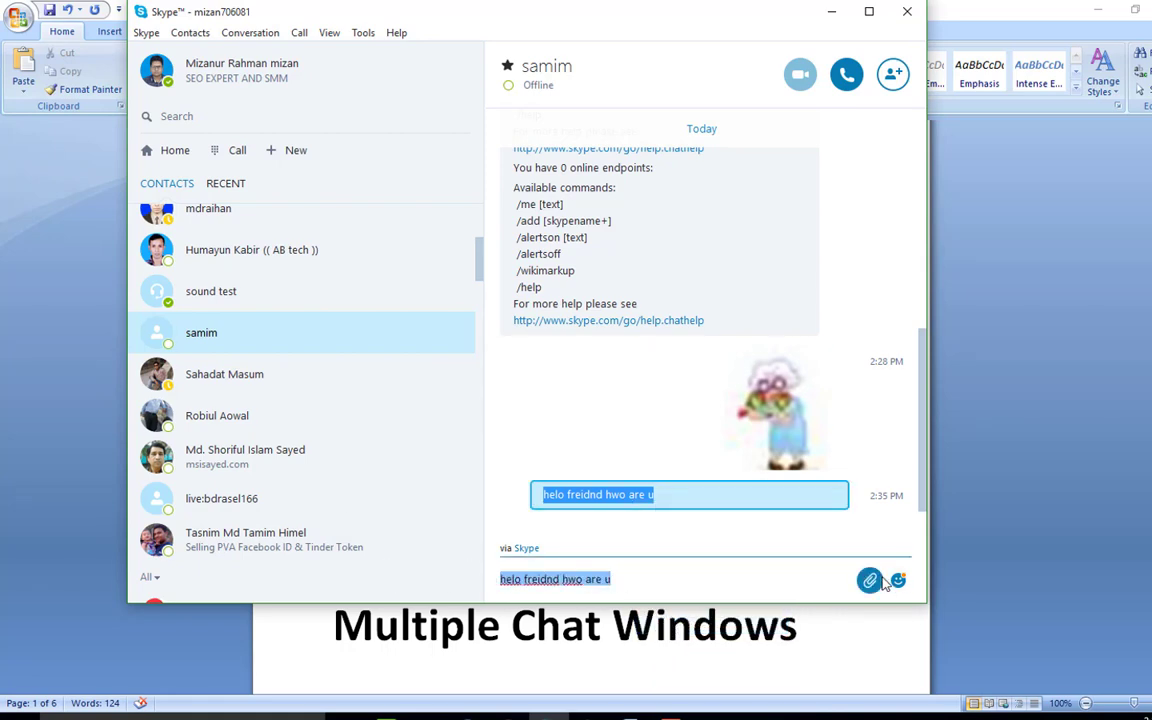
Step: Edit the last sent message to read 'hello friend how are you' and confirm it
type("hee")
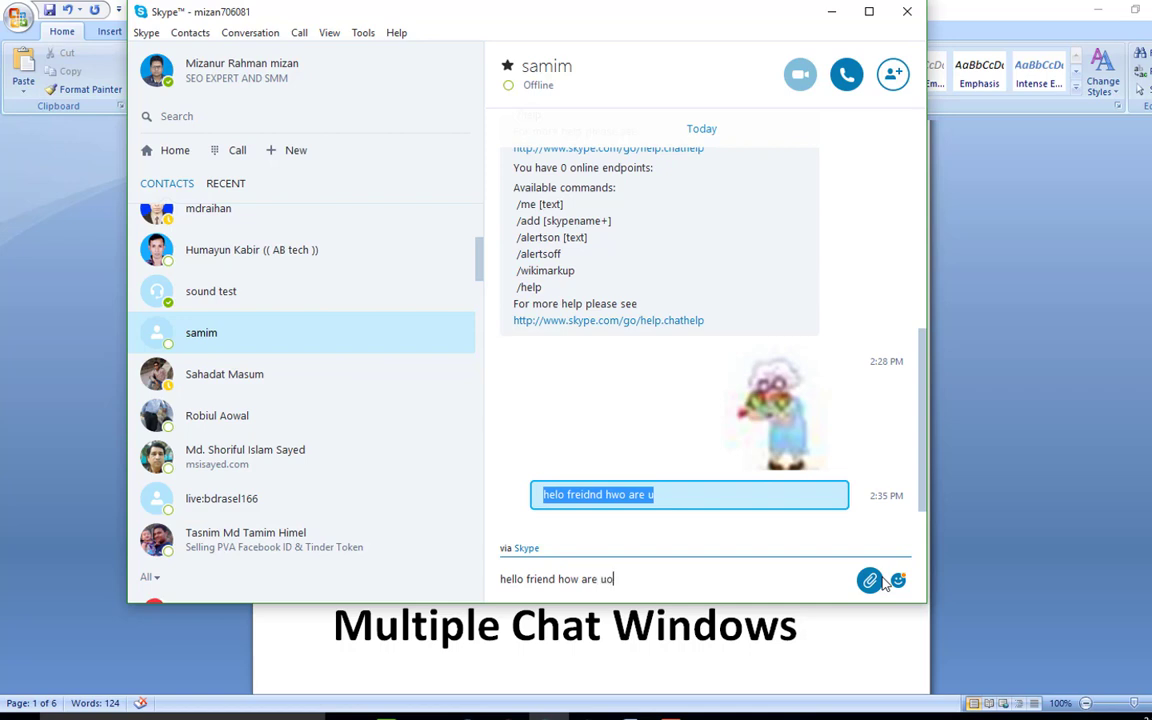
key("Return")
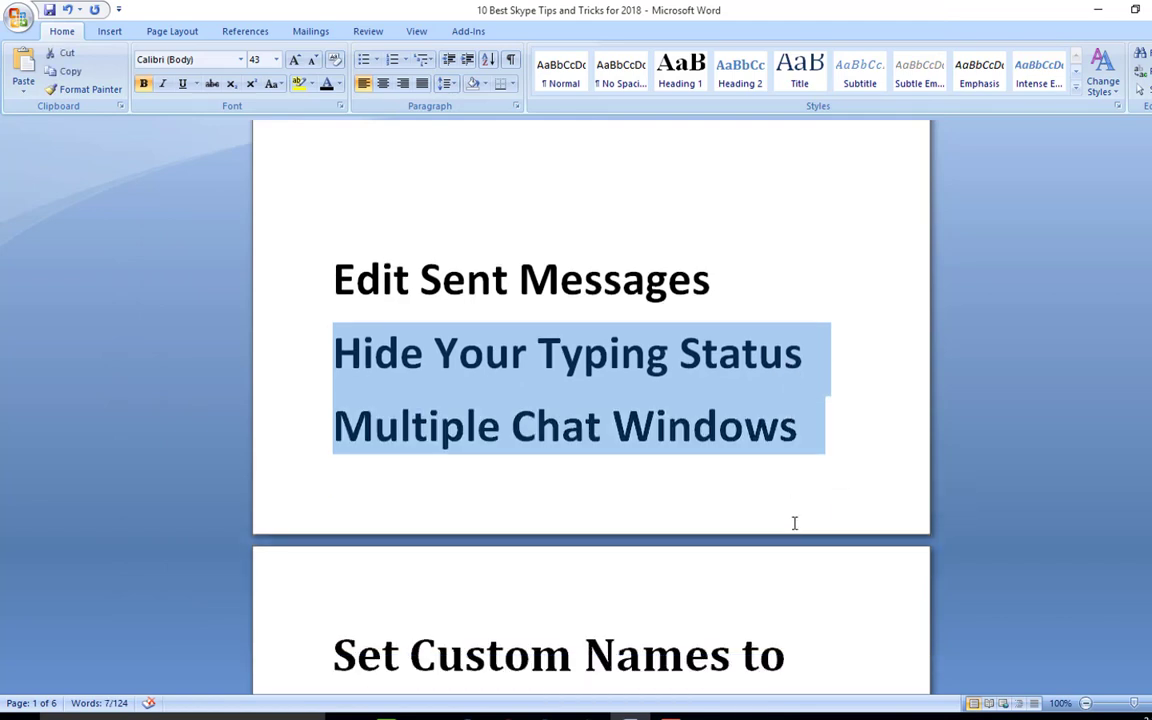
mouse_move(624, 476)
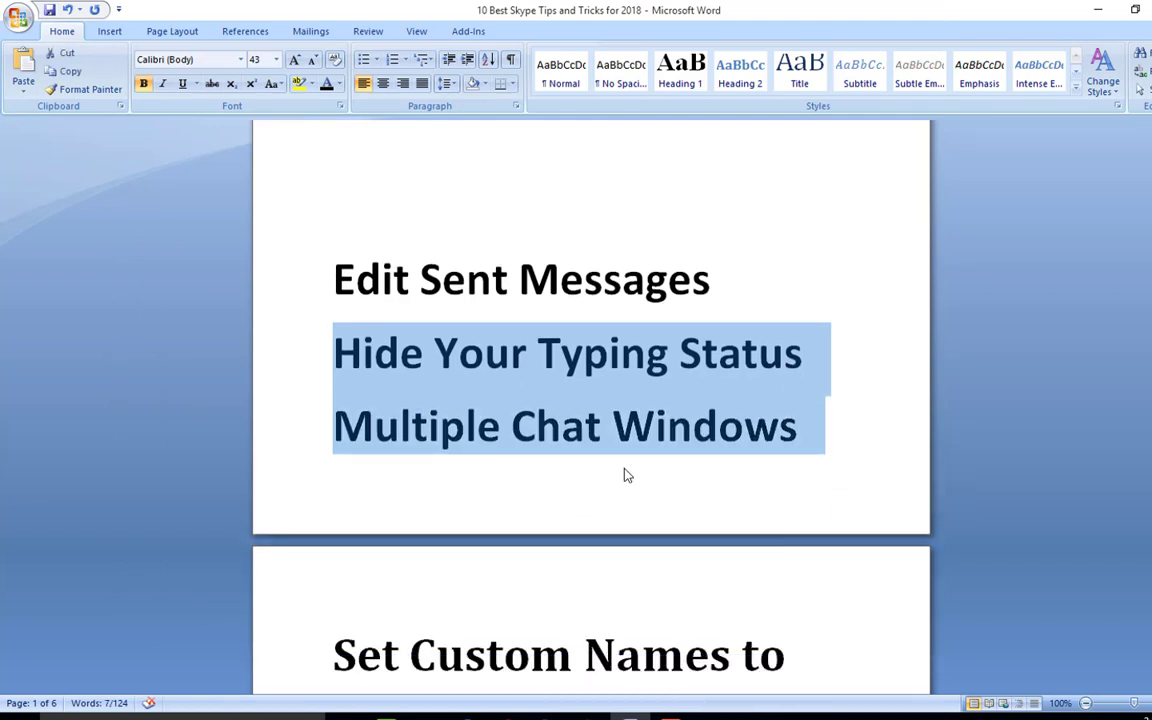
mouse_move(564, 418)
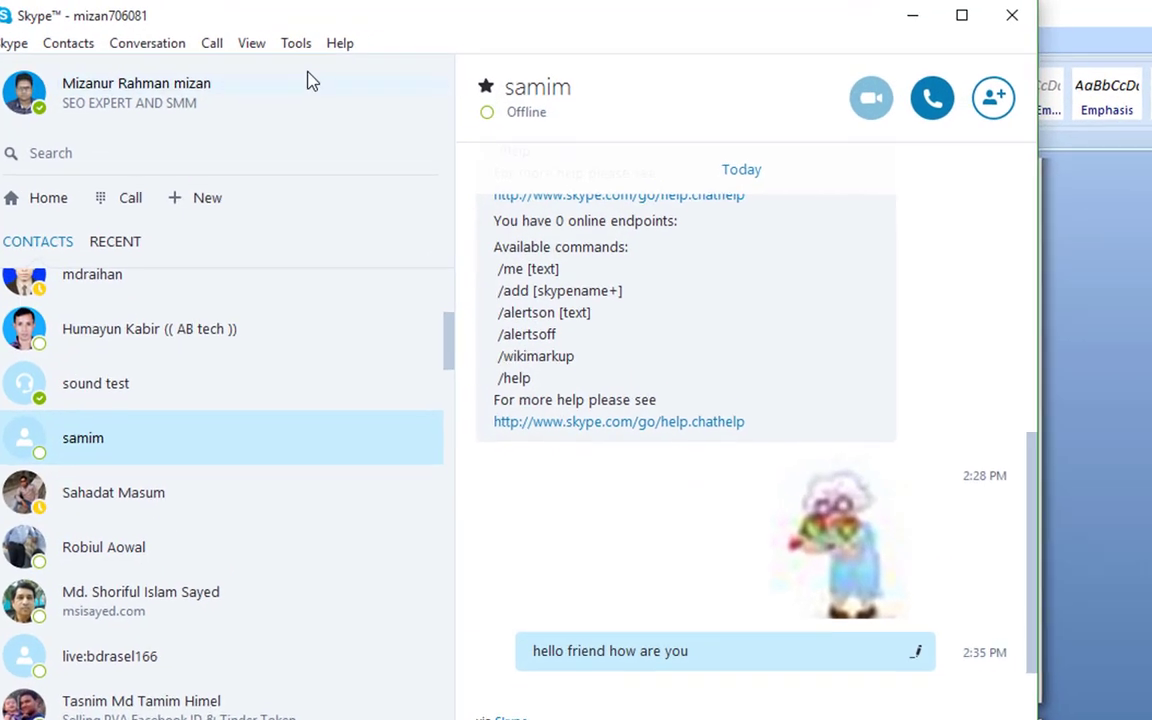
Step: Turn off 'Show when I am typing' in the IM settings and save the options
left_click(296, 44)
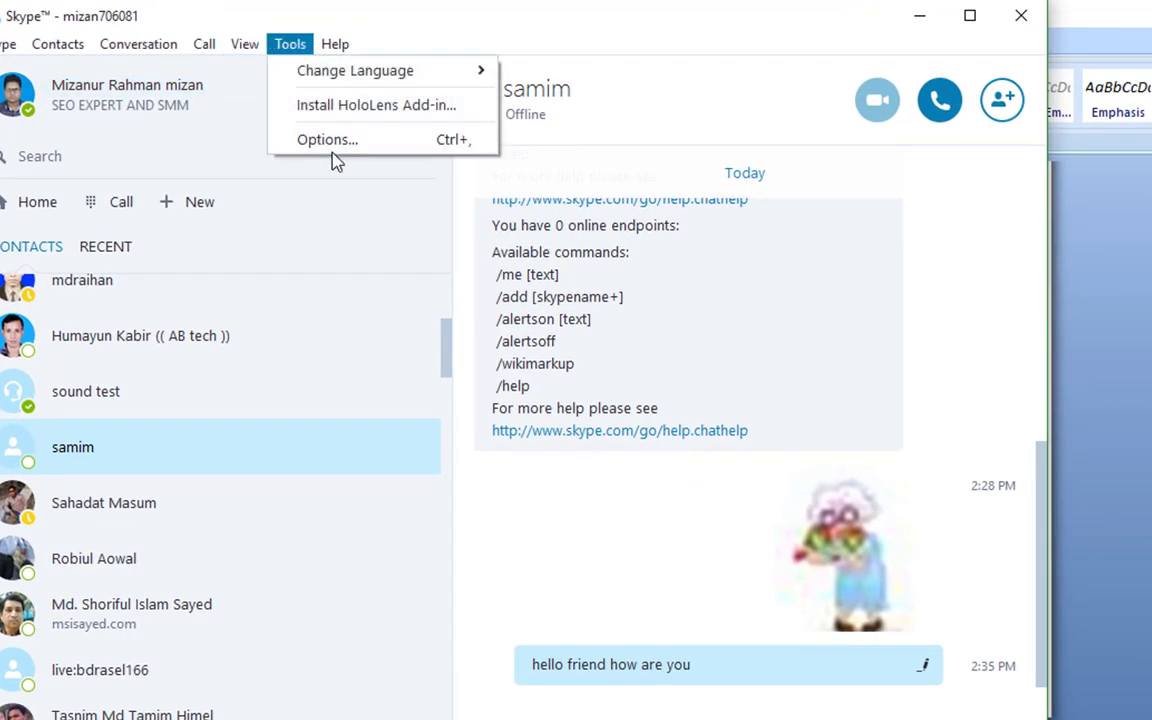
left_click(326, 140)
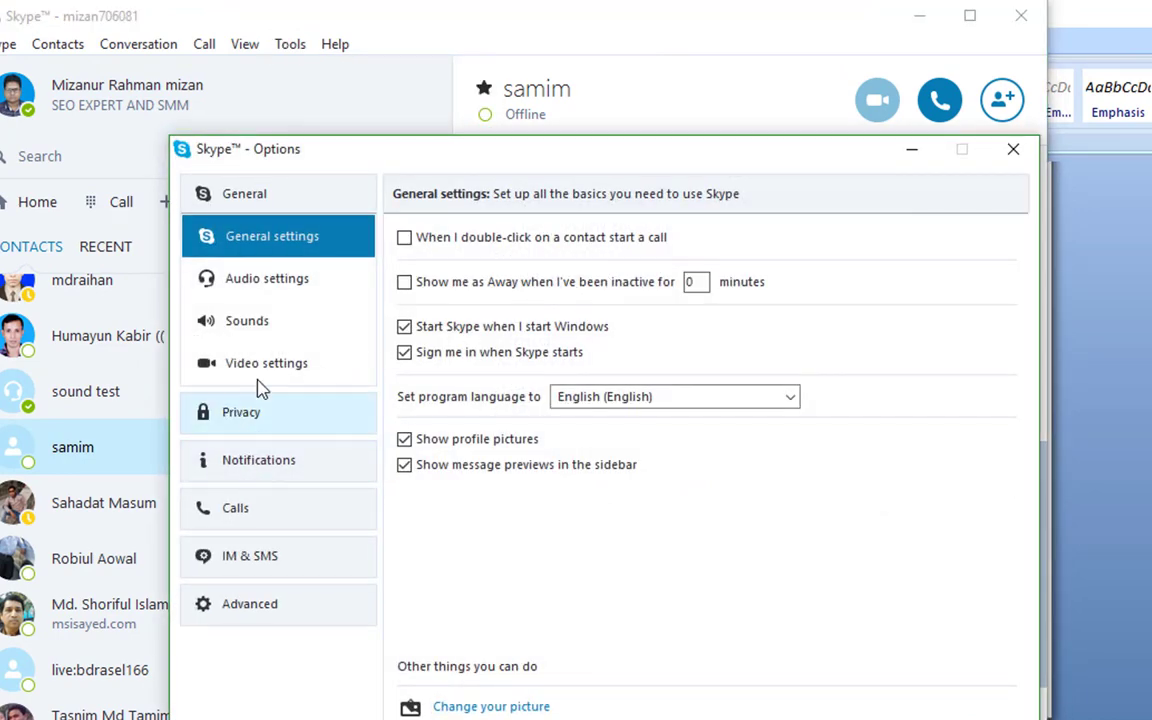
left_click(258, 458)
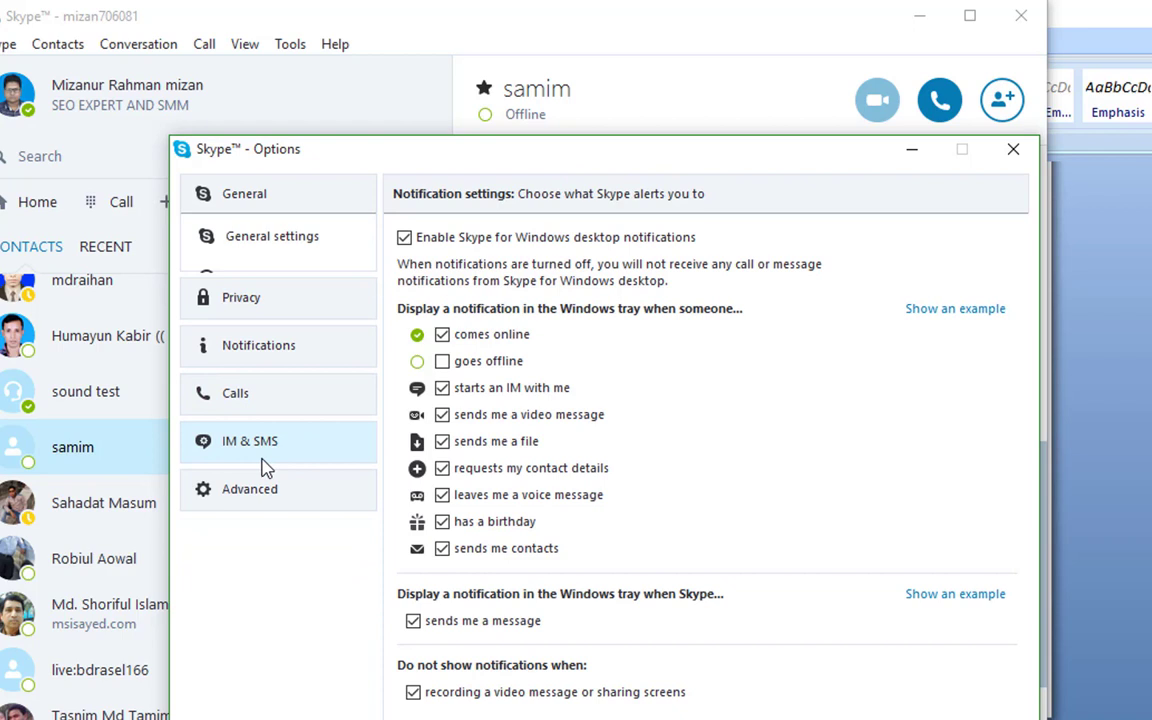
left_click(258, 344)
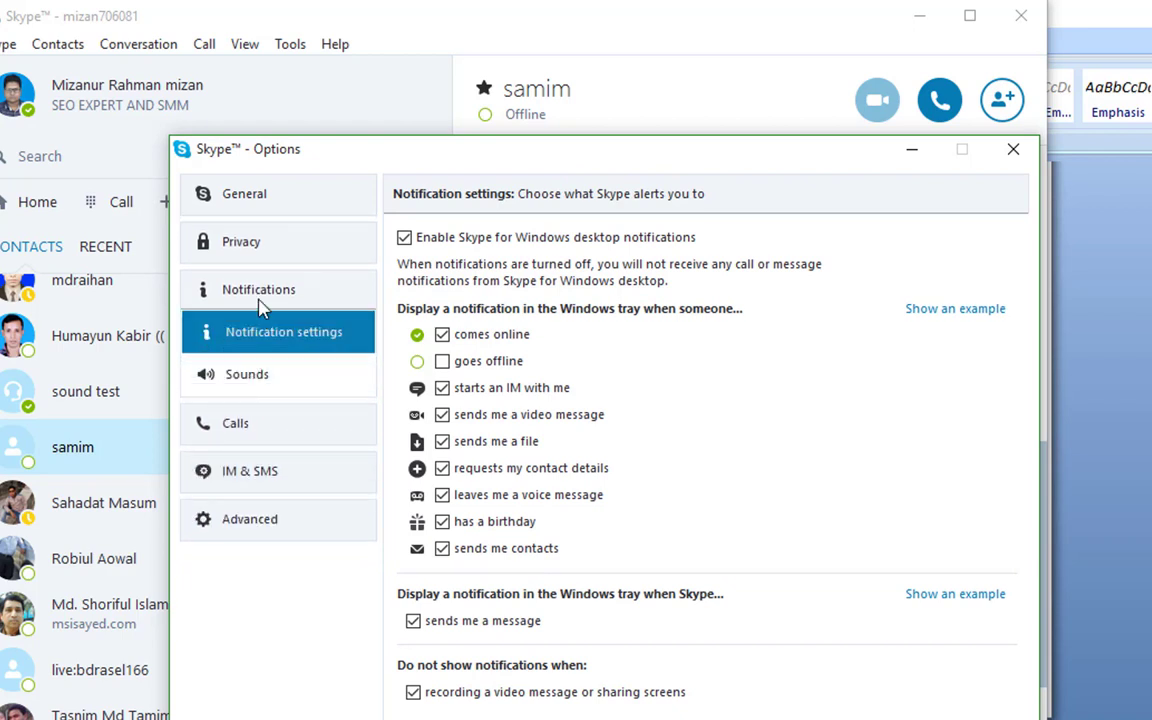
left_click(248, 384)
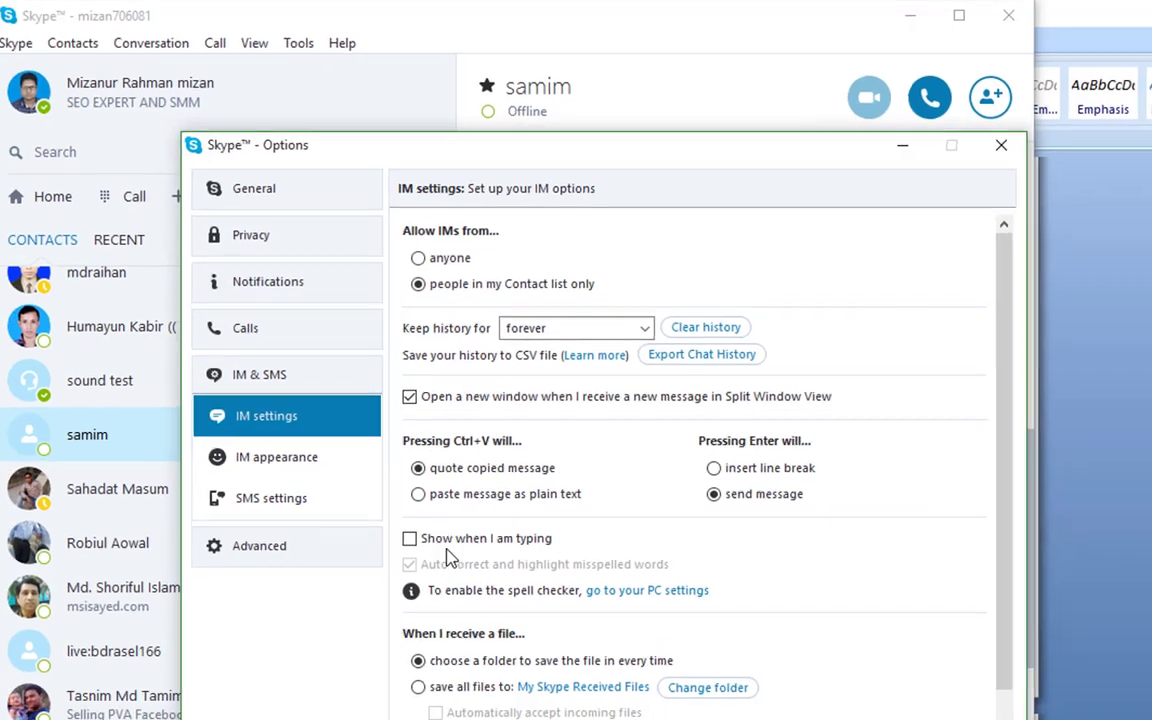
left_click(408, 538)
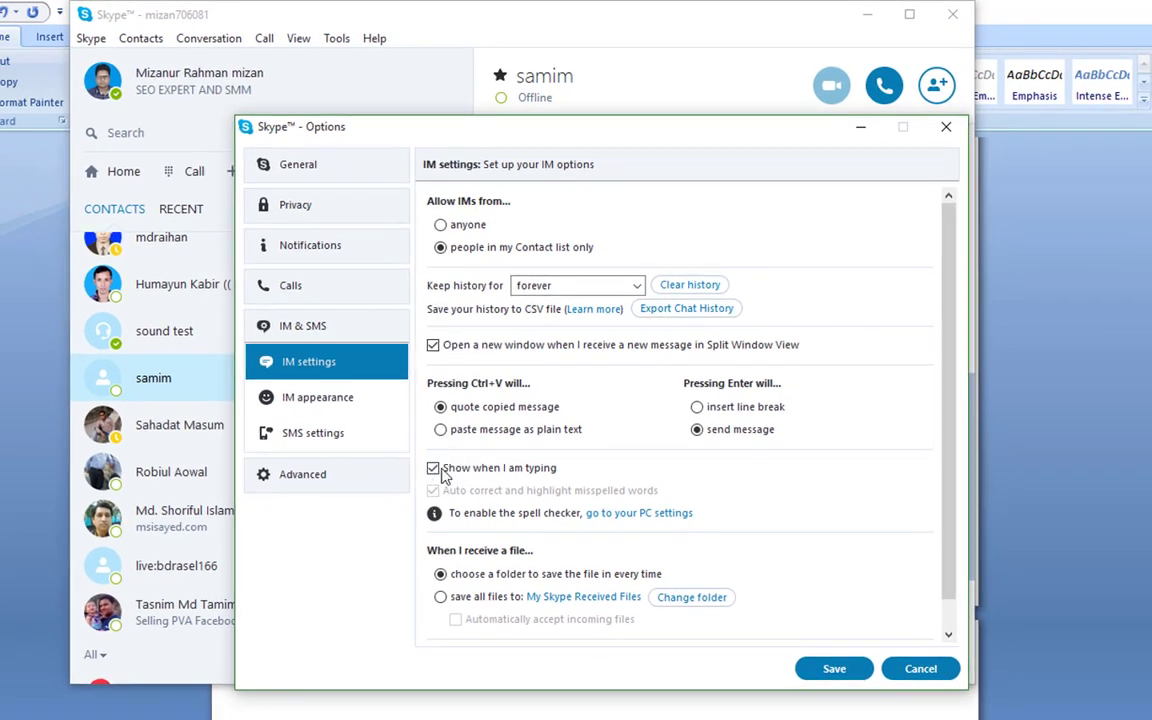
left_click(432, 468)
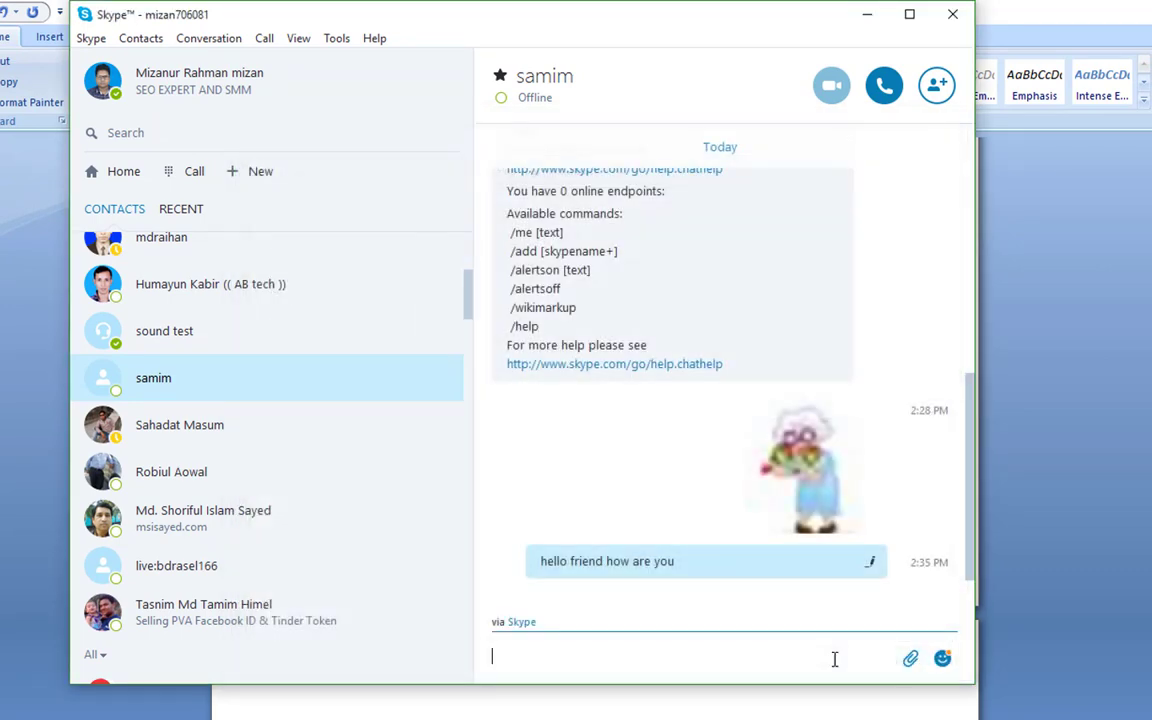
mouse_move(596, 636)
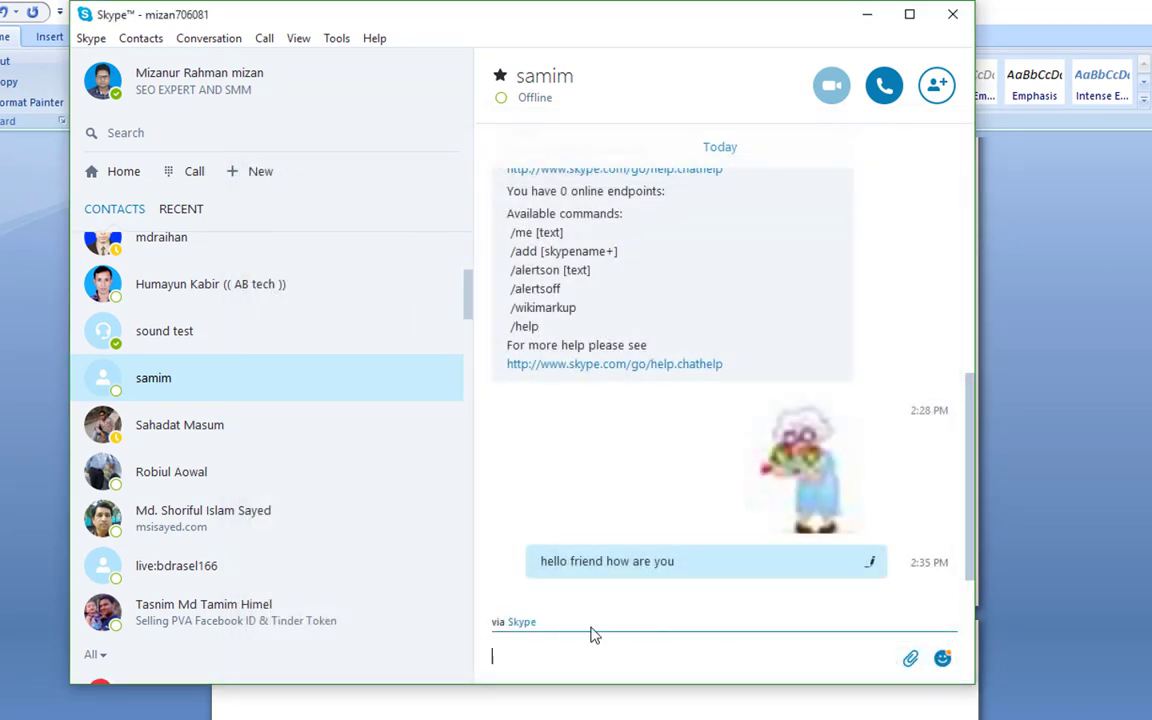
Step: Draft an unsent message in the chat box while the typing indicator stays hidden
type("kda")
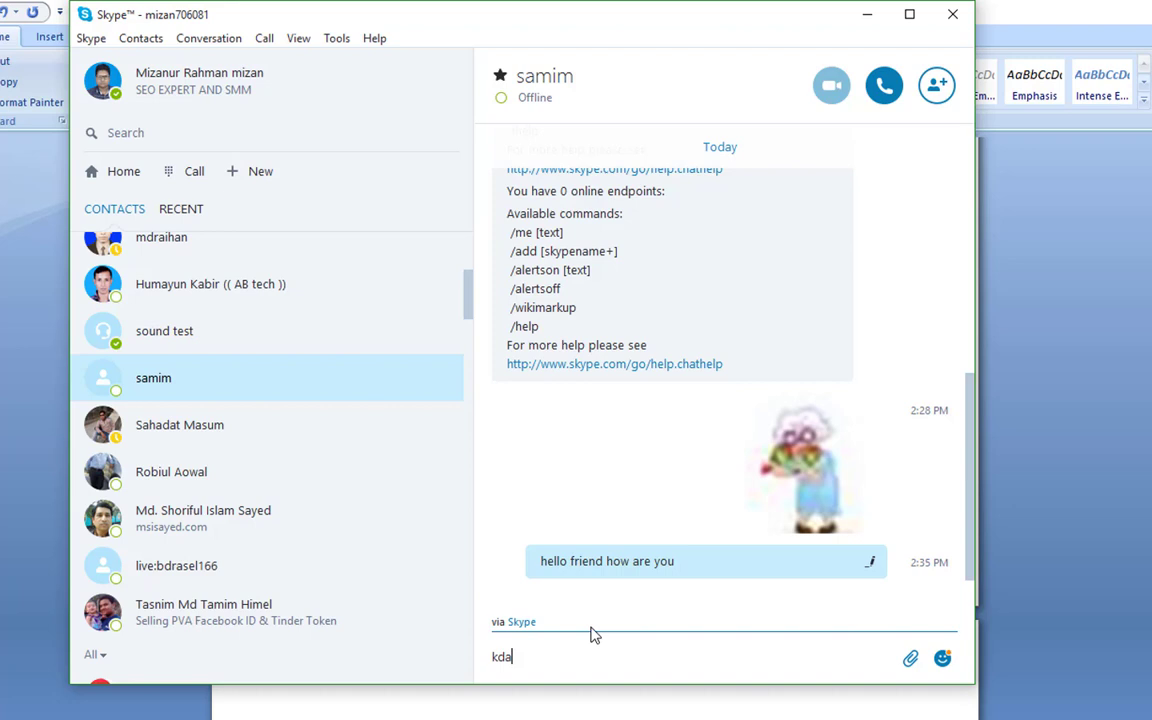
type("good")
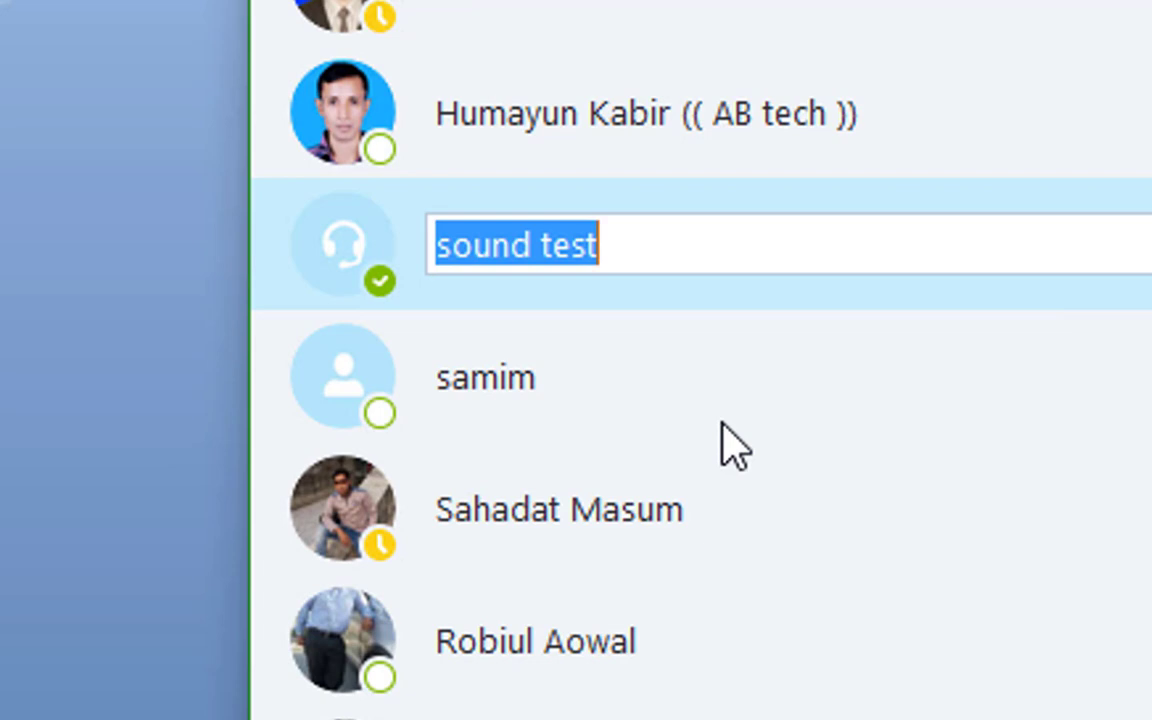
Step: Rename the 'sound test' contact to the custom display name 'reneme contact'
type("Good")
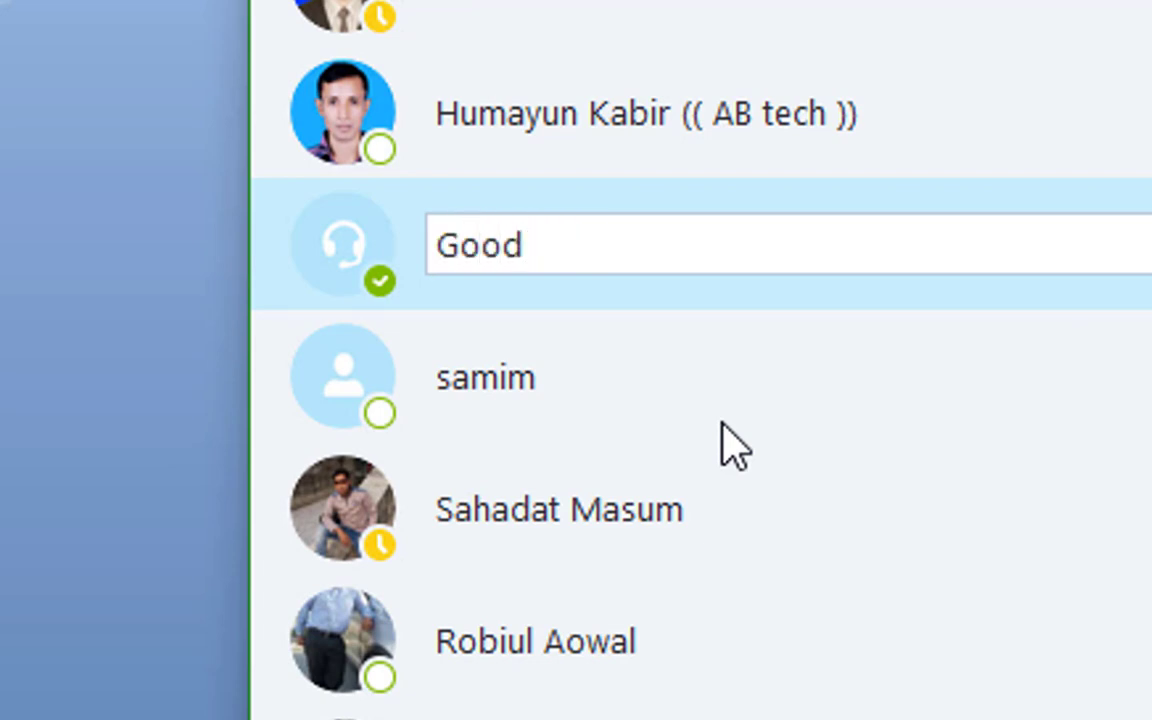
type("d")
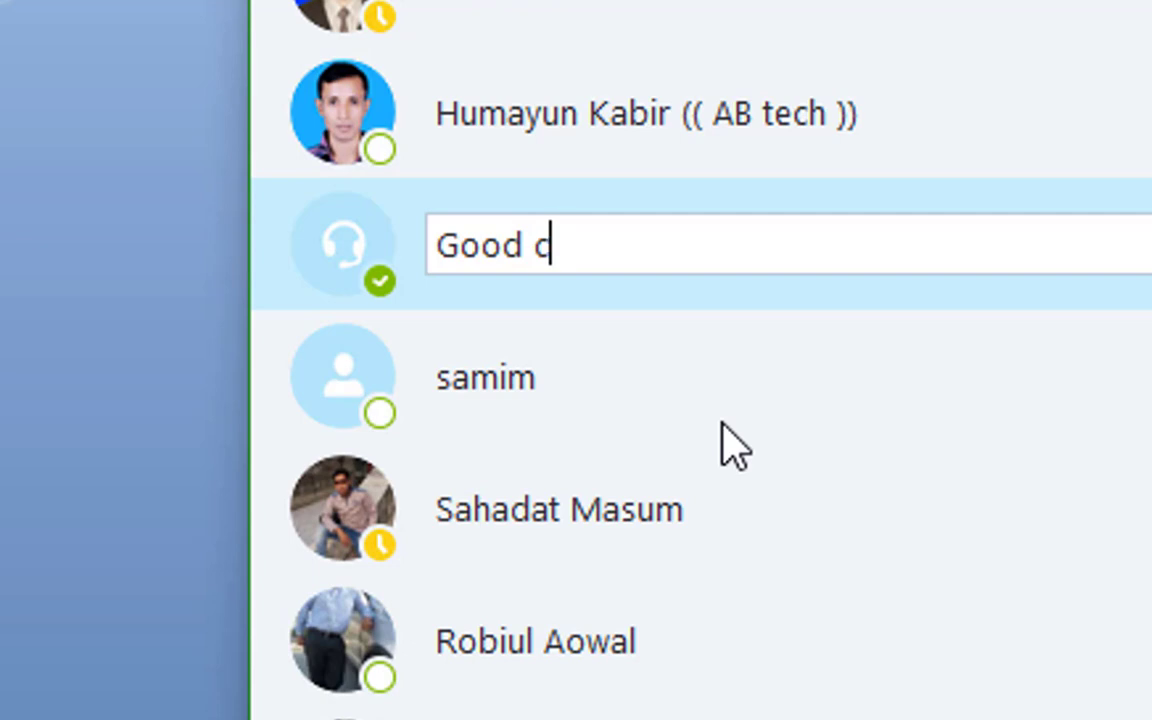
type("rem")
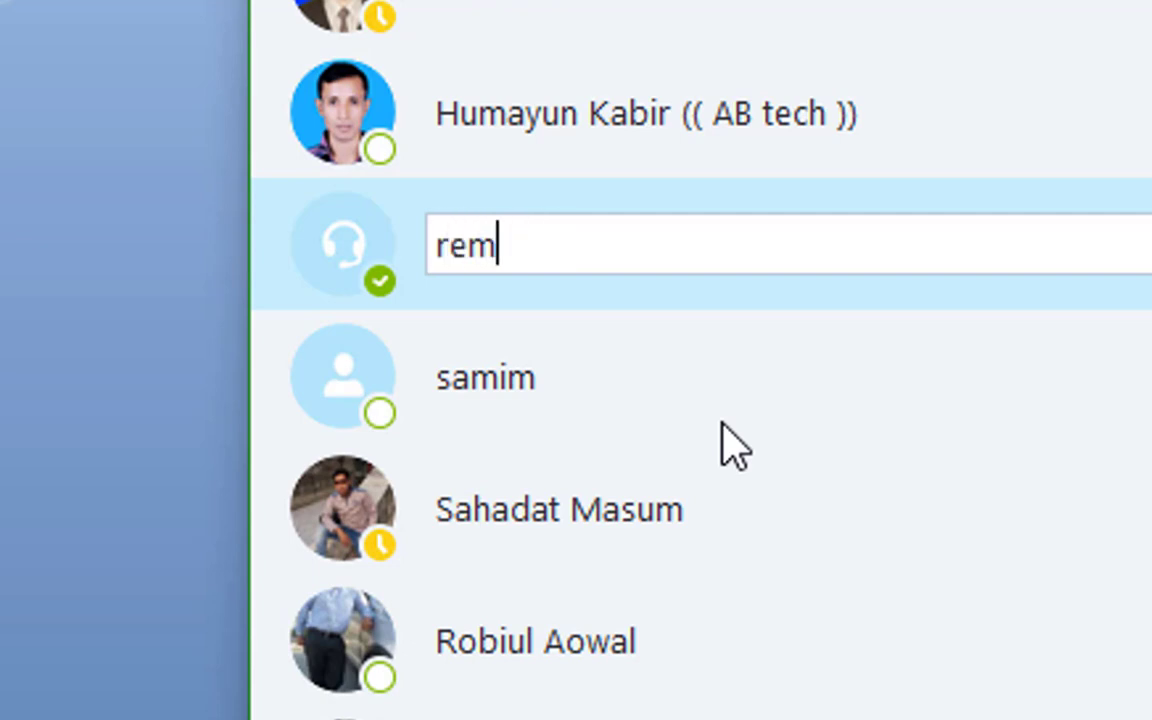
type("eneme")
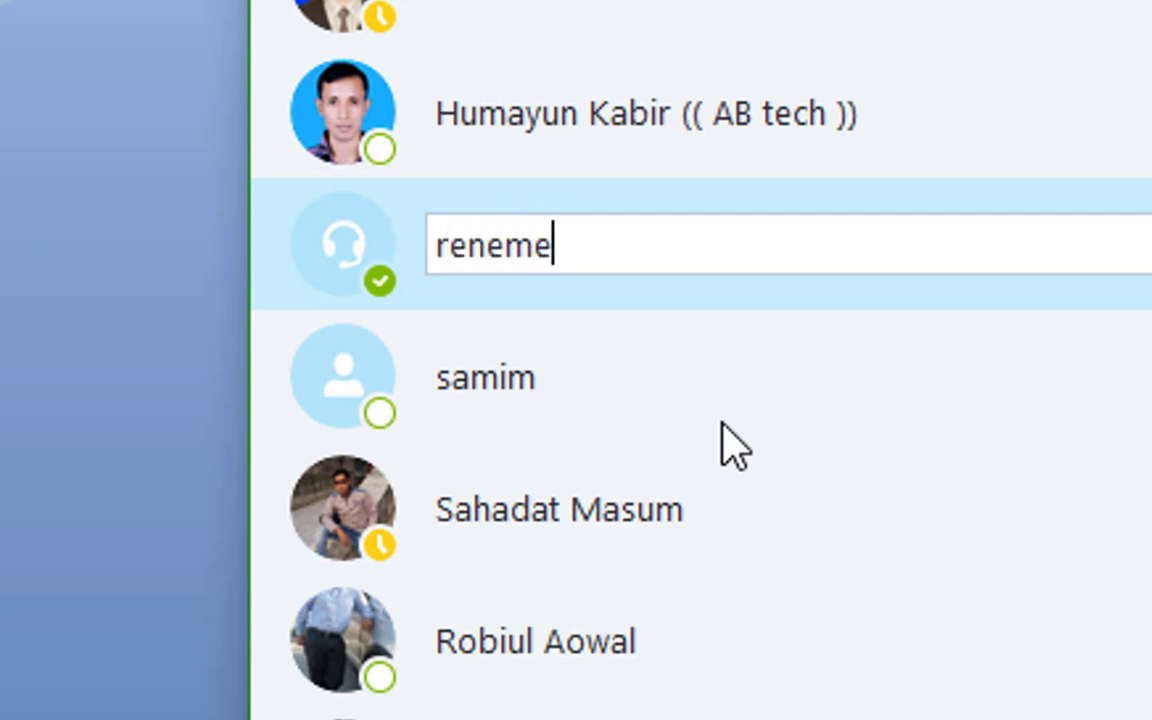
type("c")
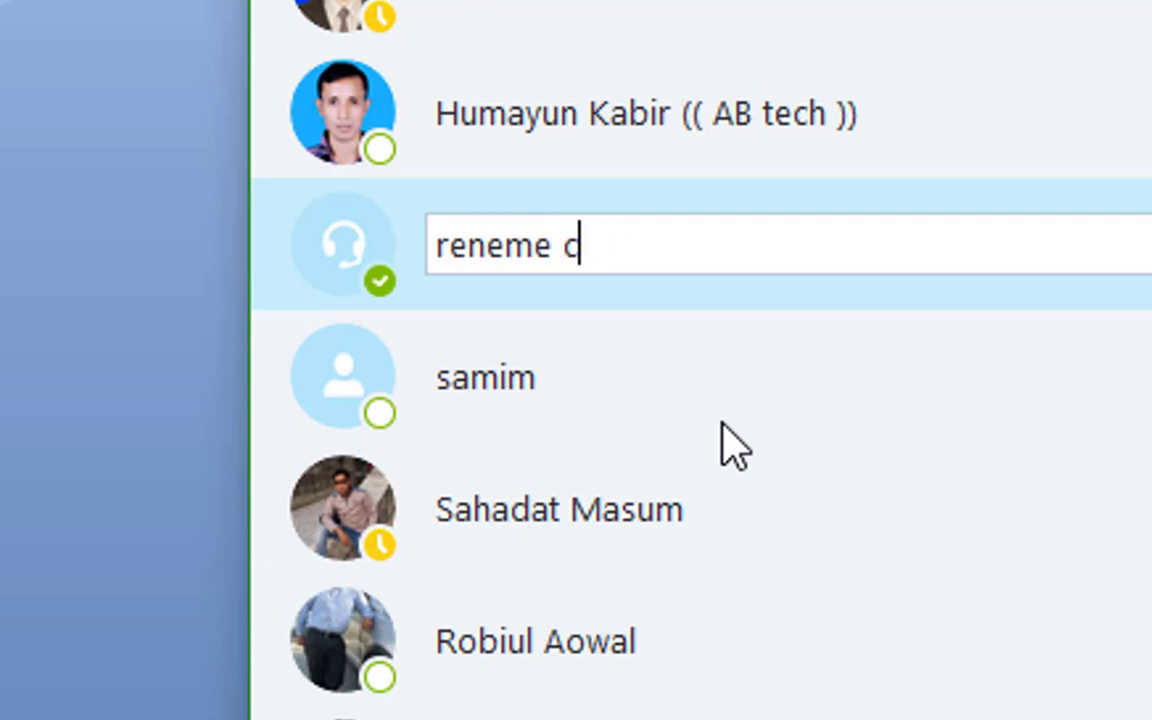
type("ontact")
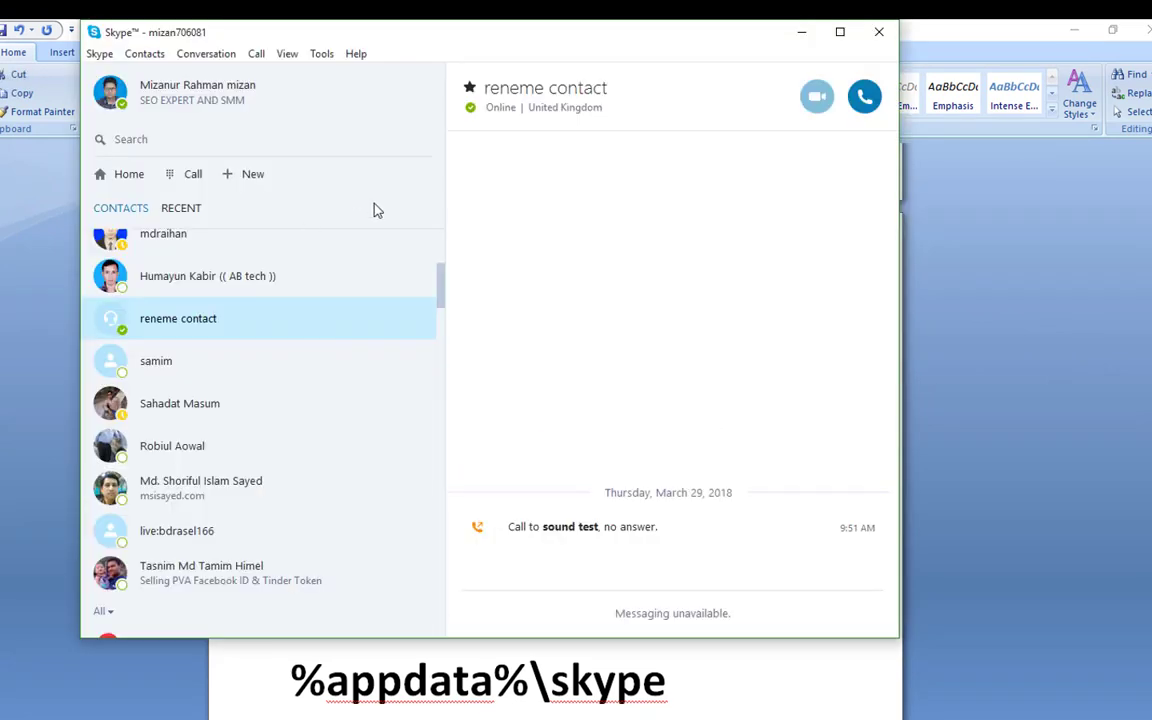
Step: Switch to Split Window View and open a conversation in its own window
left_click(288, 52)
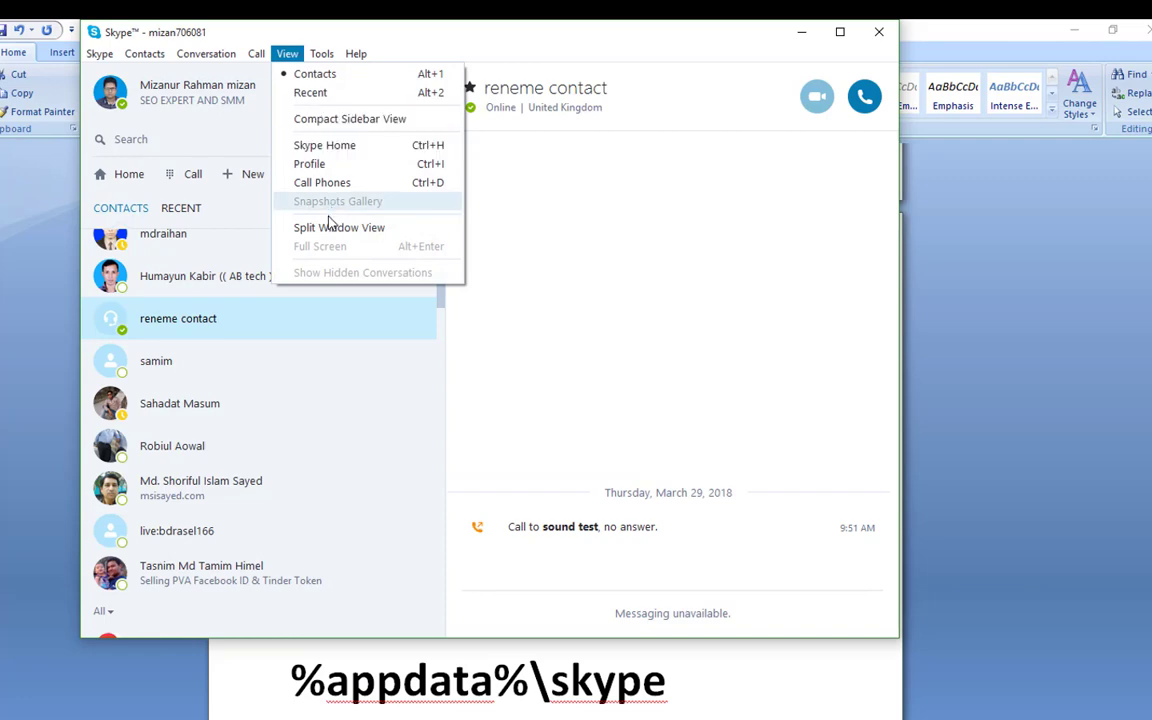
left_click(338, 228)
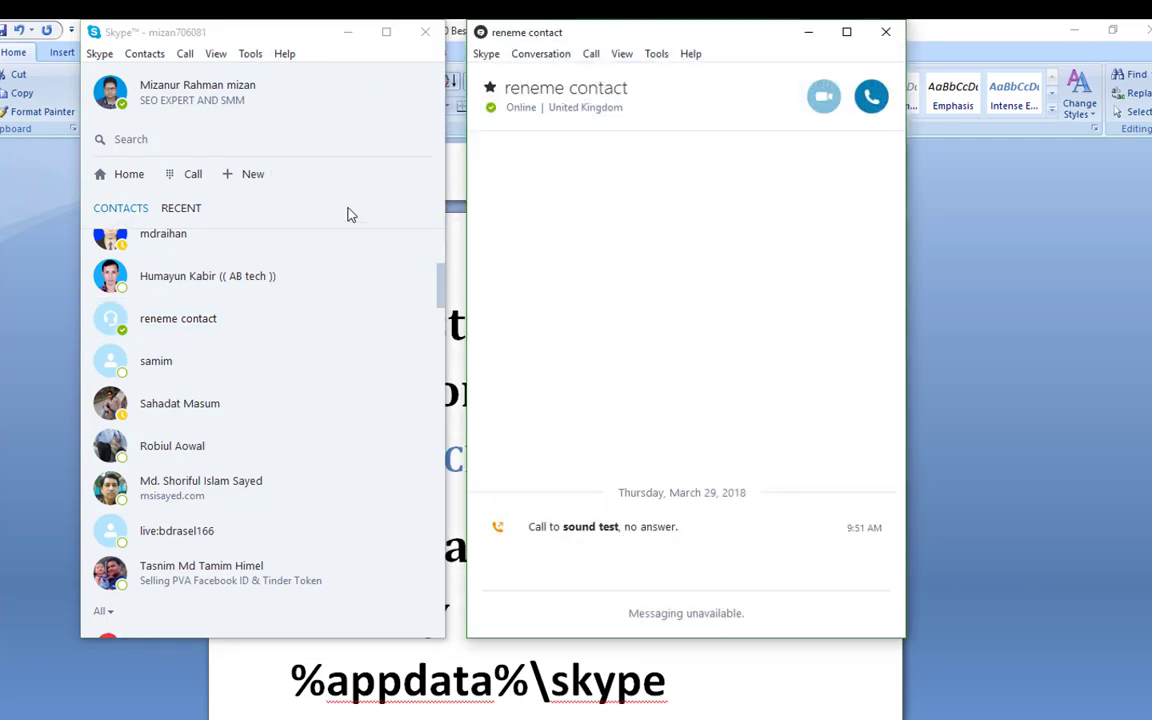
mouse_move(170, 368)
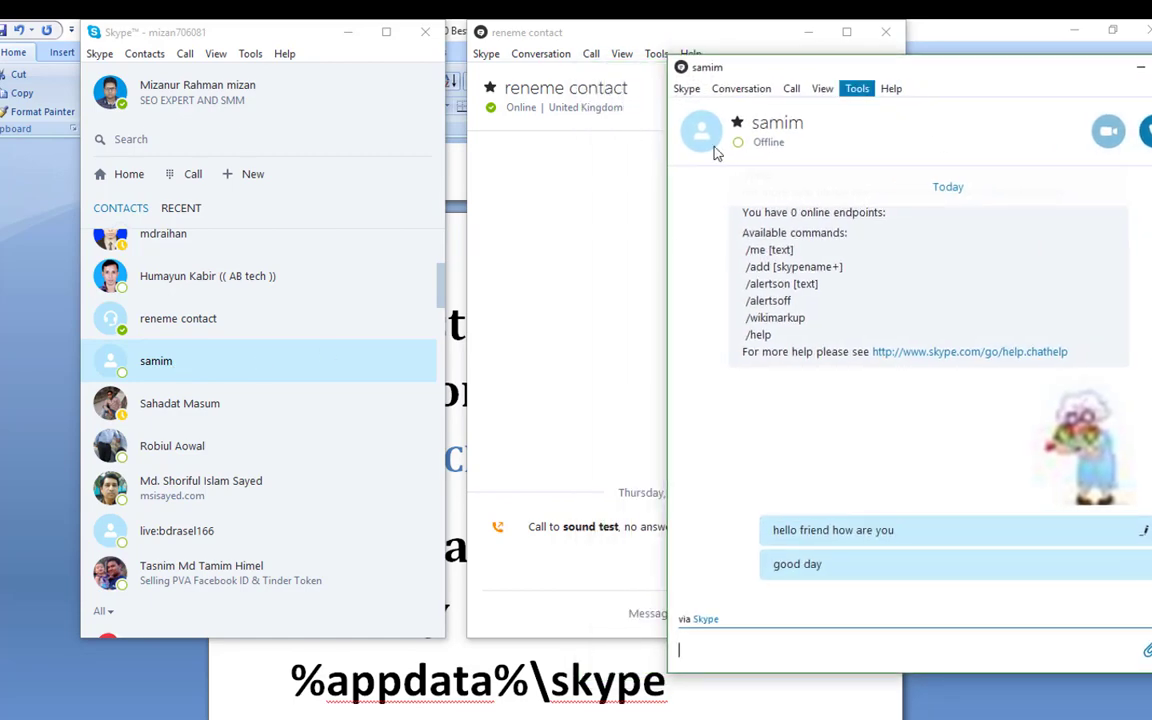
left_click(180, 404)
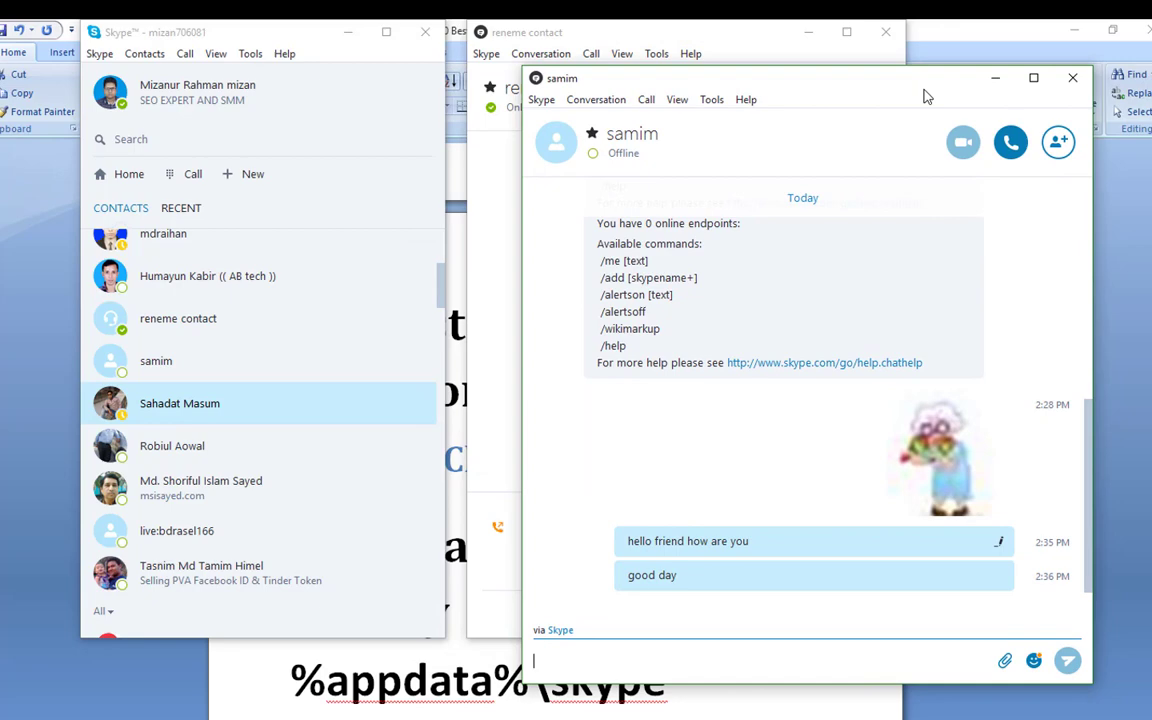
Step: Peek at the Skype options without changes, then close the Skype window
left_click(1072, 76)
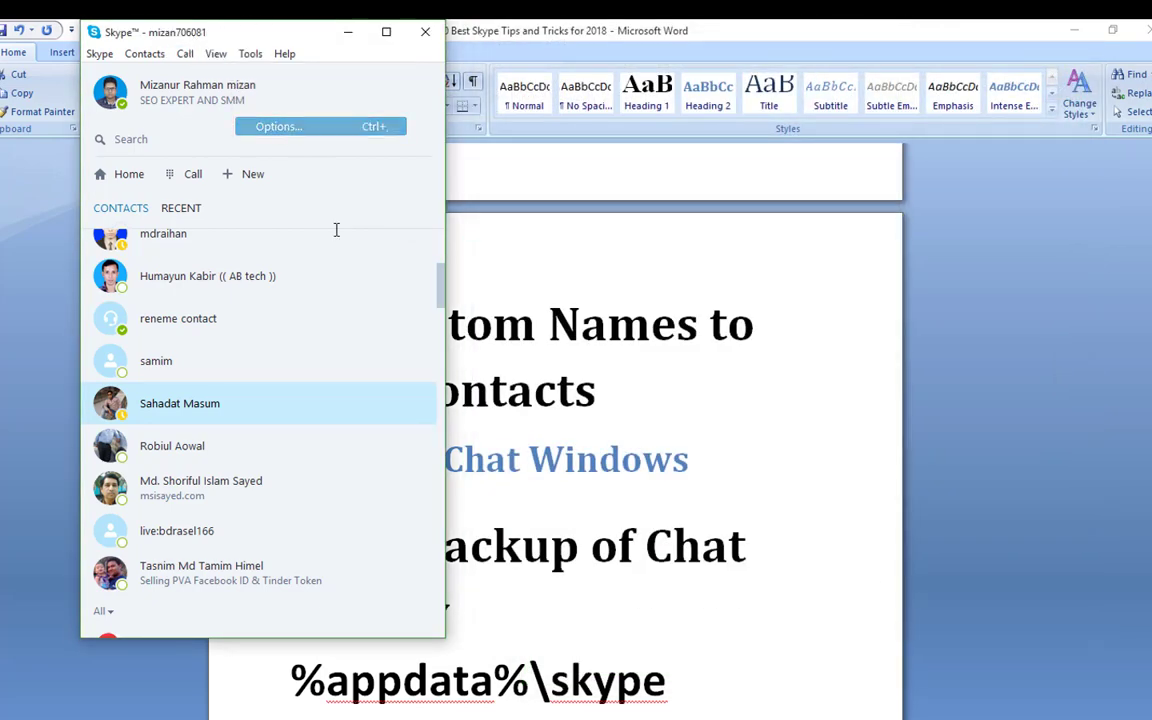
left_click(278, 126)
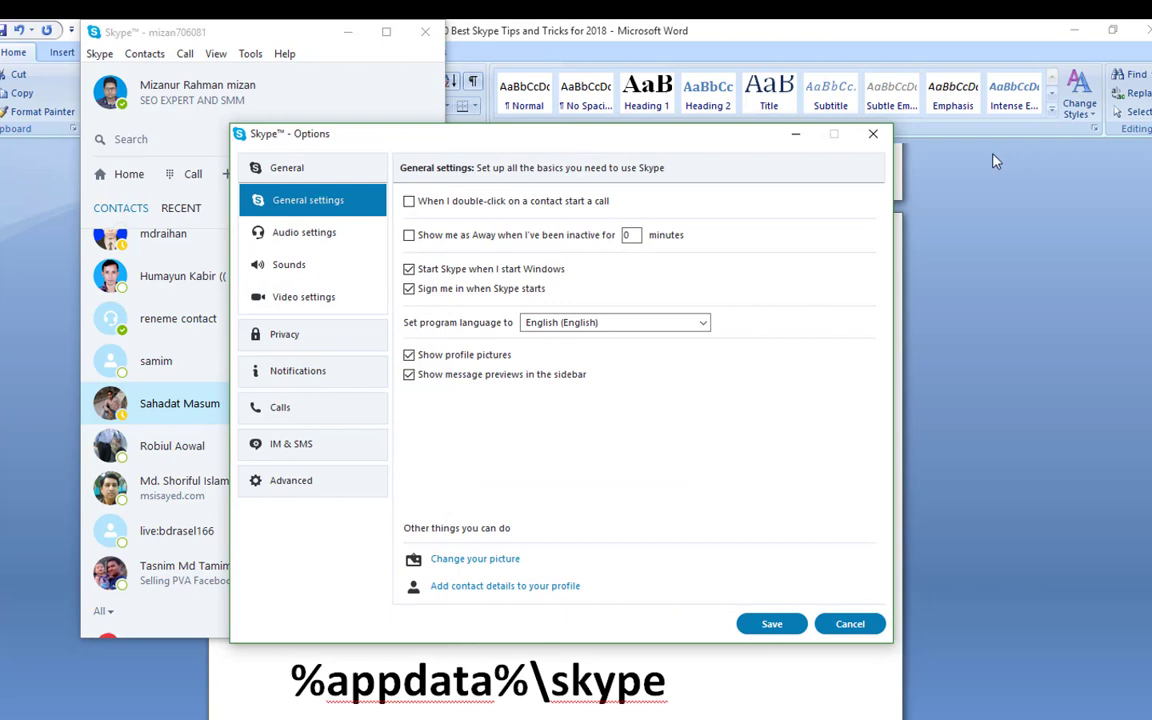
left_click(216, 52)
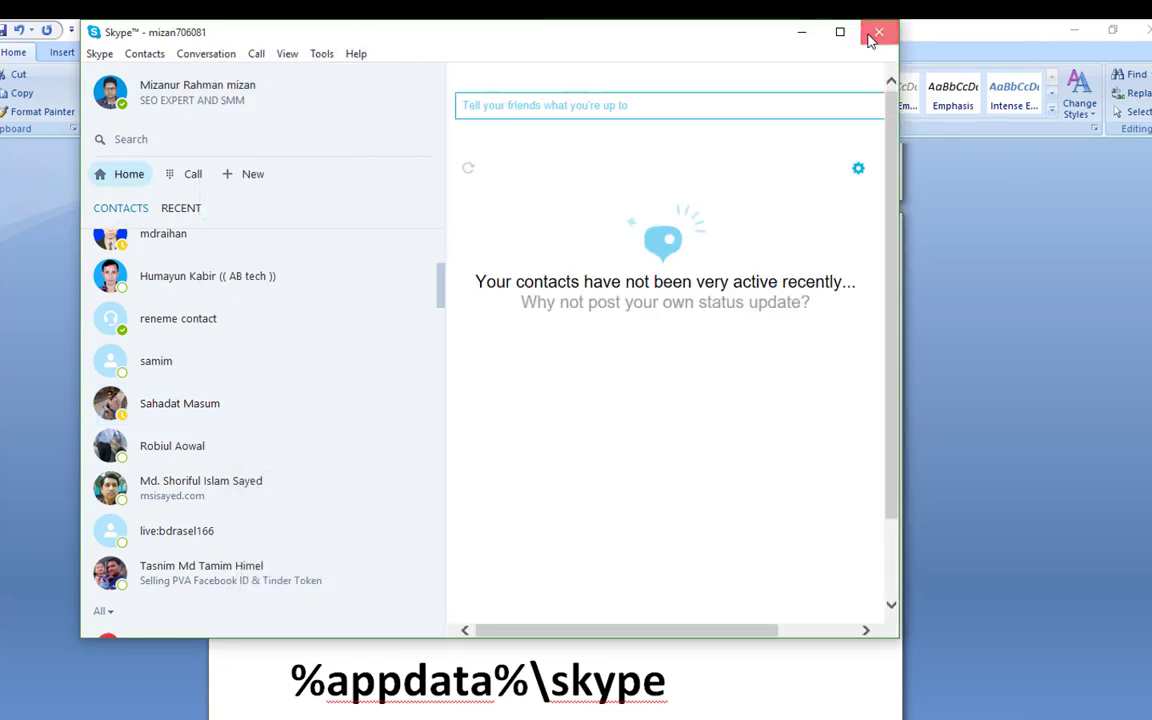
left_click(878, 32)
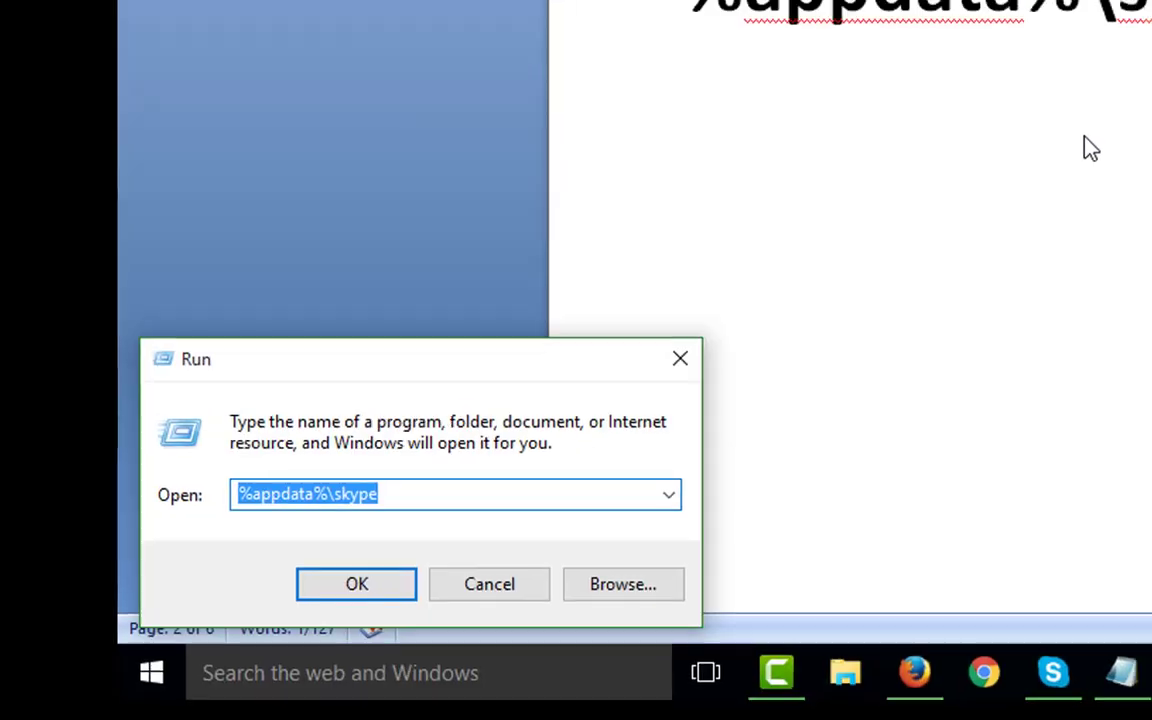
Step: Run %appdata%\skype to open Skype's AppData folder in File Explorer
left_click(356, 584)
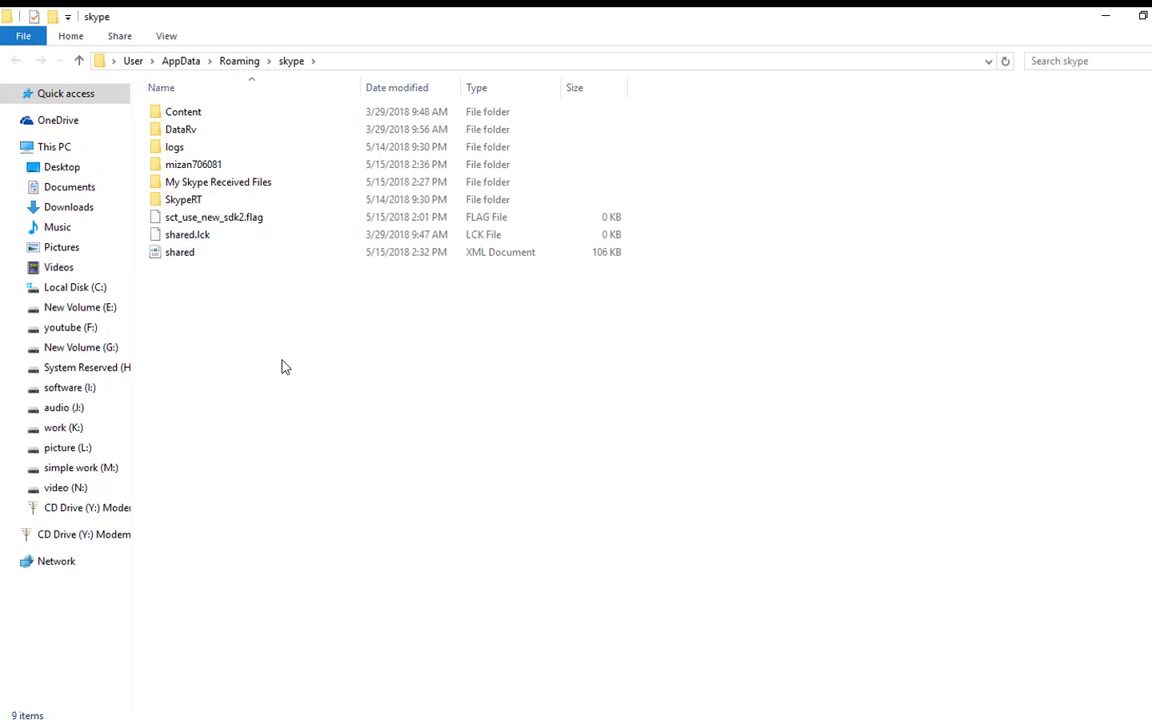
double_click(192, 164)
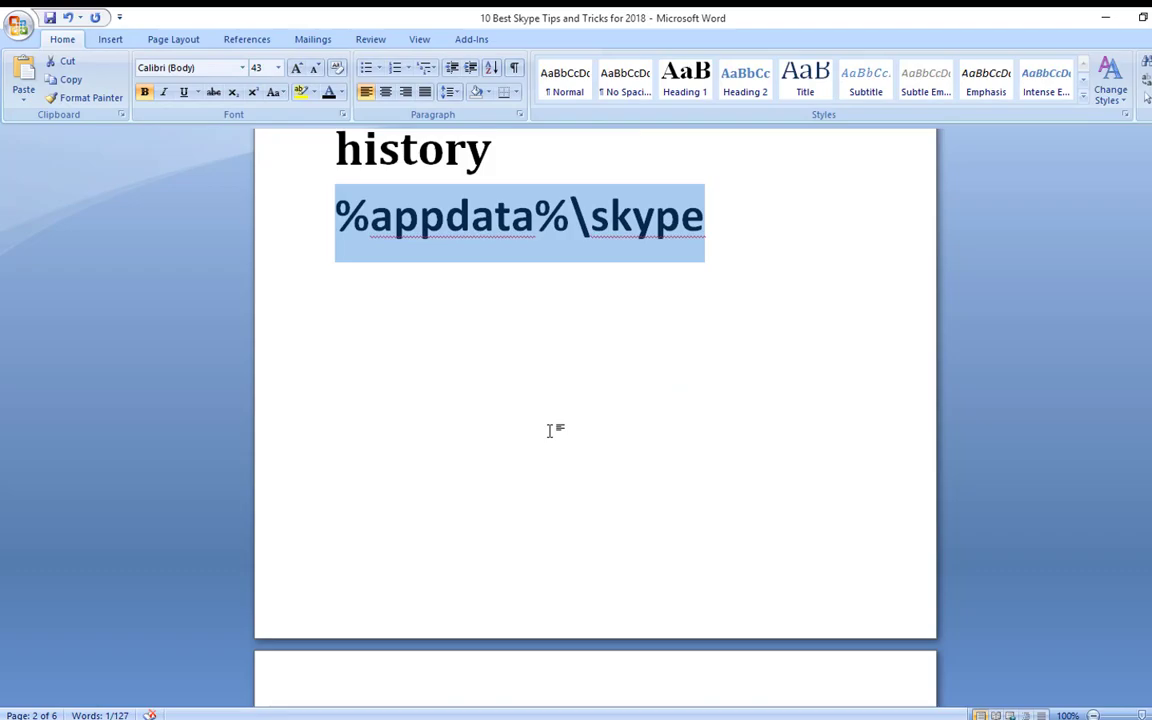
Step: Scroll the Word notes past the %appdata%\skype chat history path
scroll("down", 3)
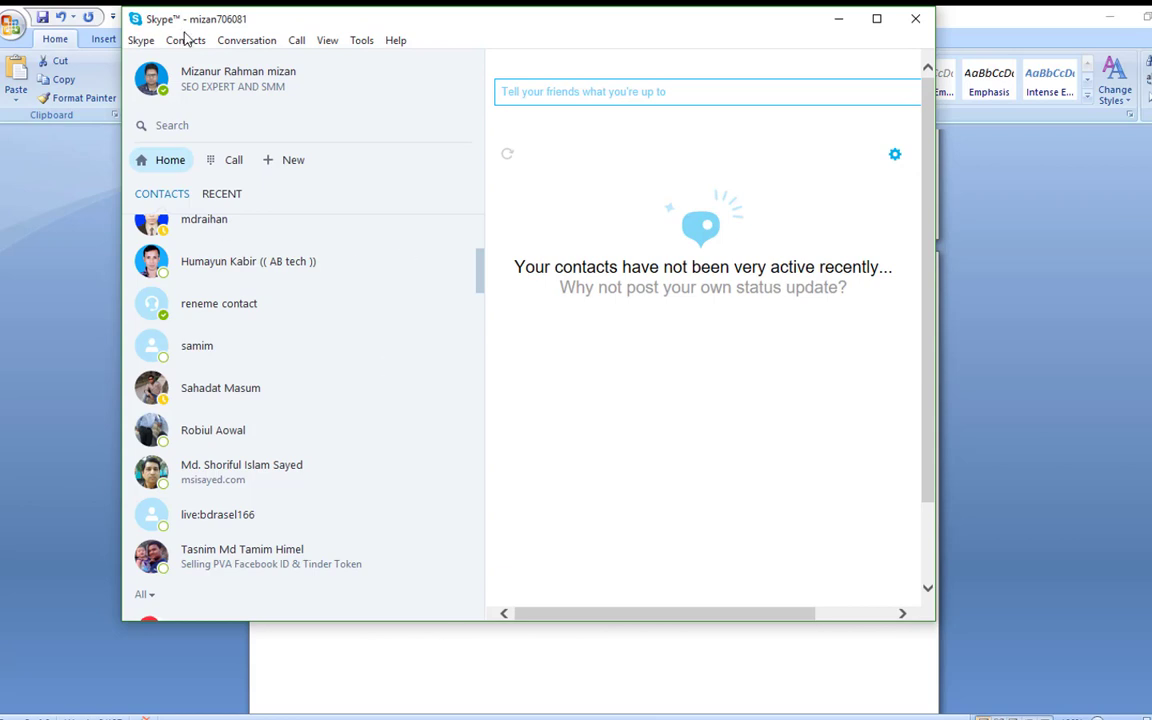
mouse_move(328, 40)
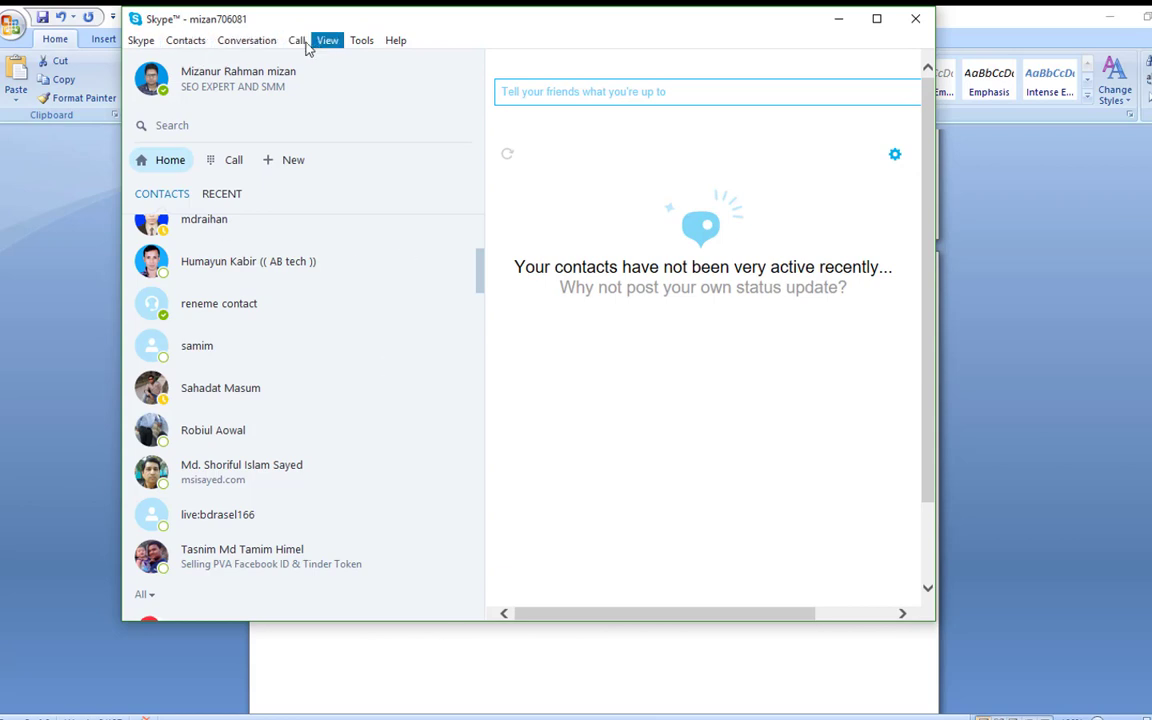
Step: Start backing up the contact list to a vCard file from Contacts > Advanced
left_click(184, 40)
type("ggggg")
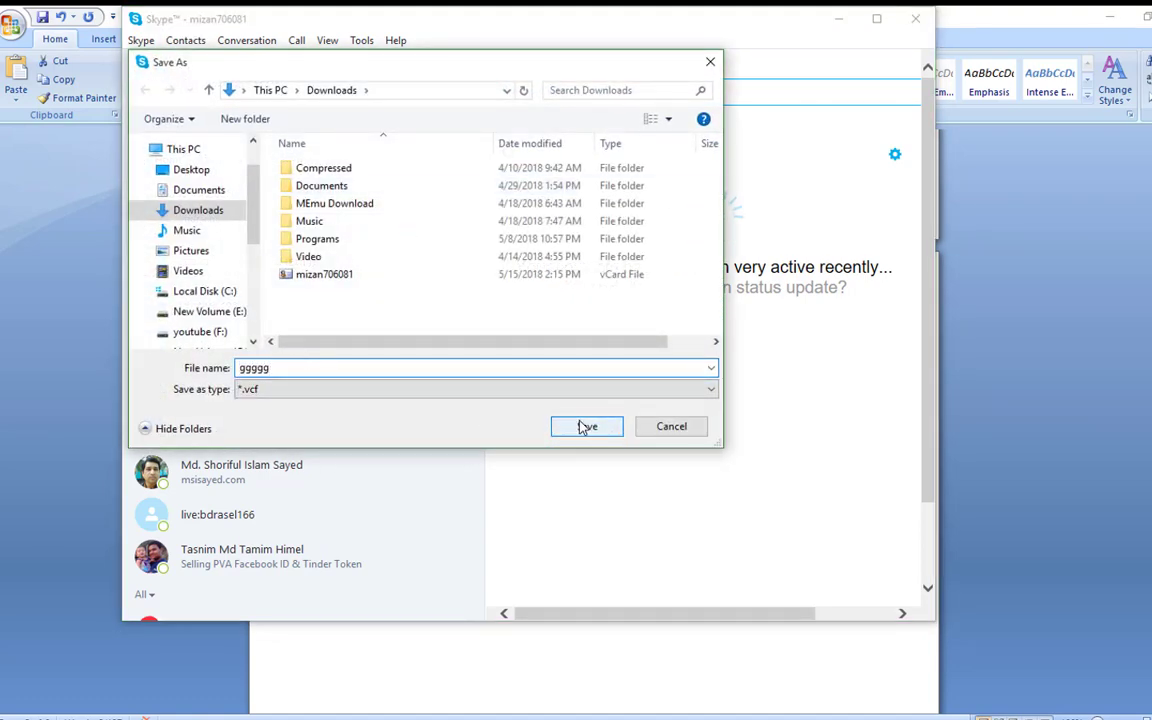
left_click(586, 426)
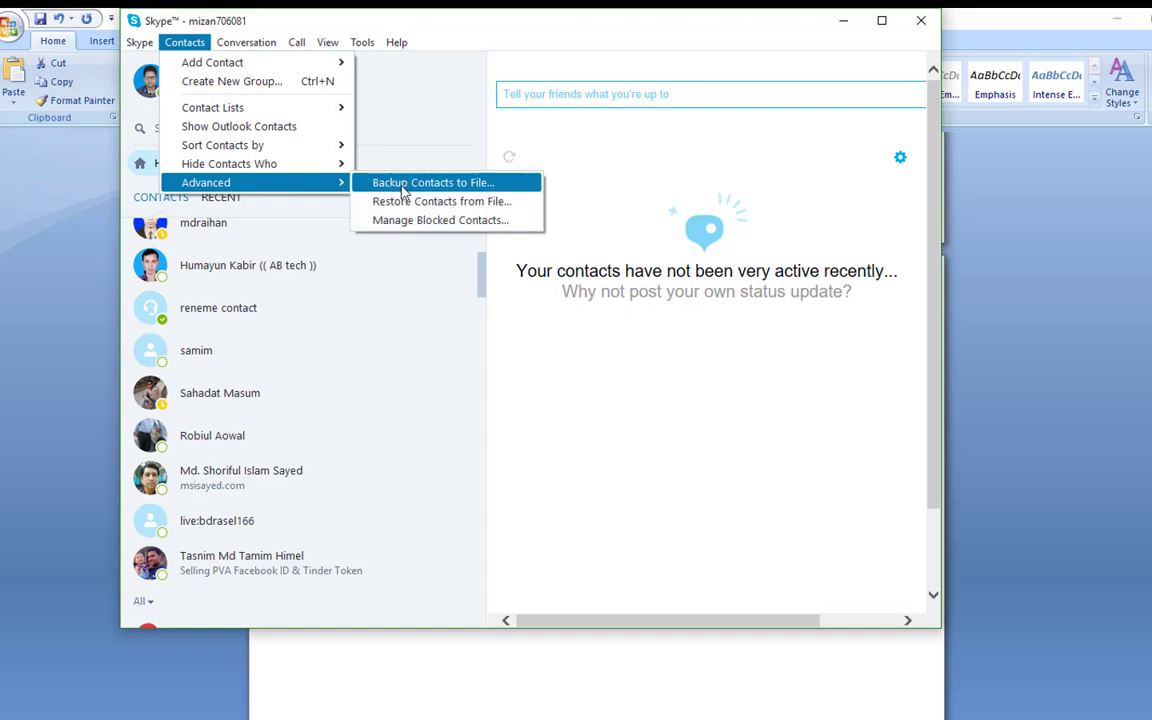
left_click(432, 182)
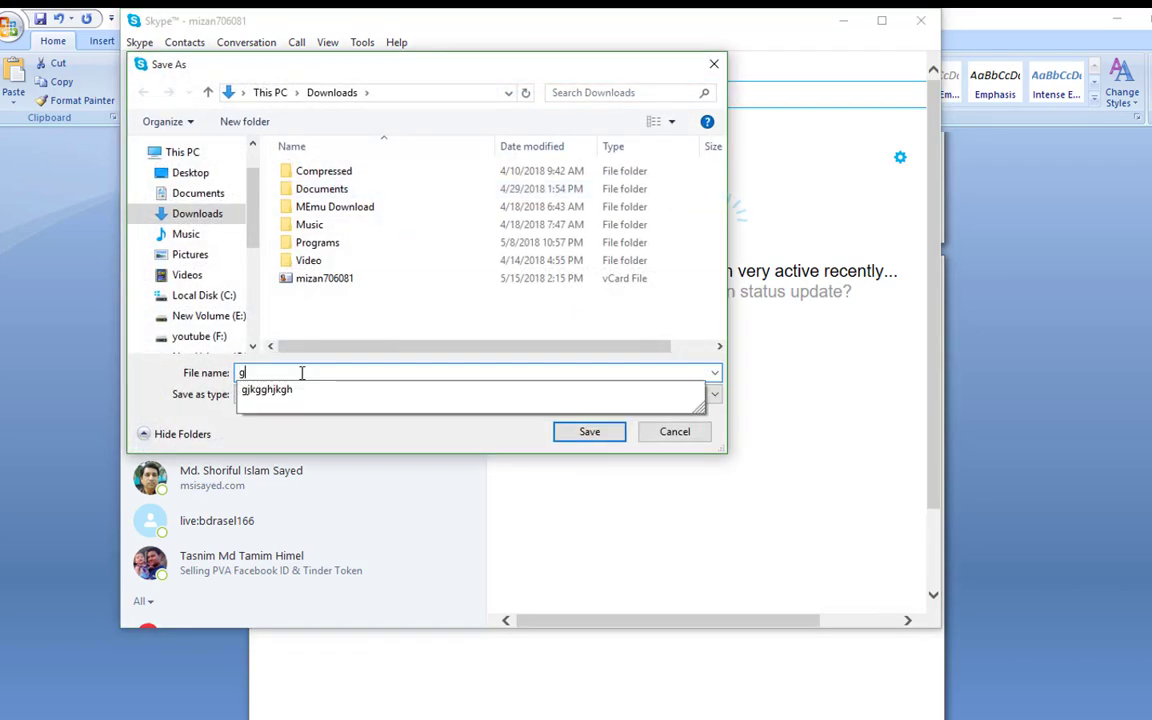
Step: Save the backup to Downloads and reopen the advanced contact commands
left_click(674, 432)
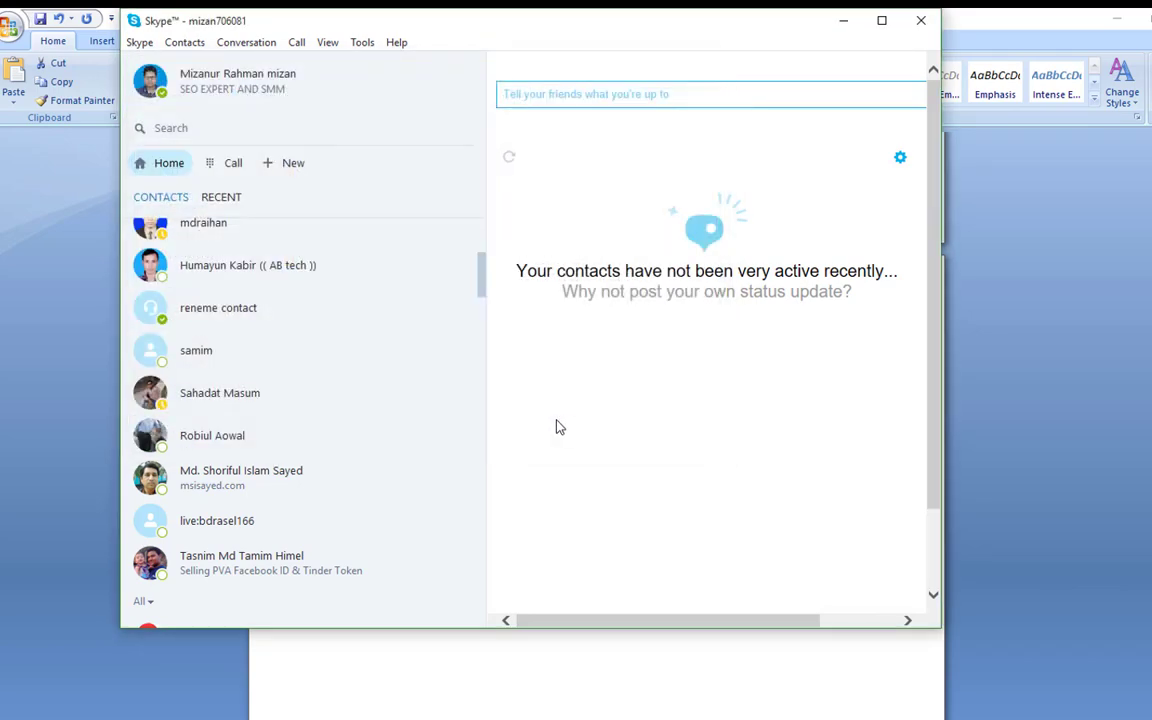
mouse_move(180, 64)
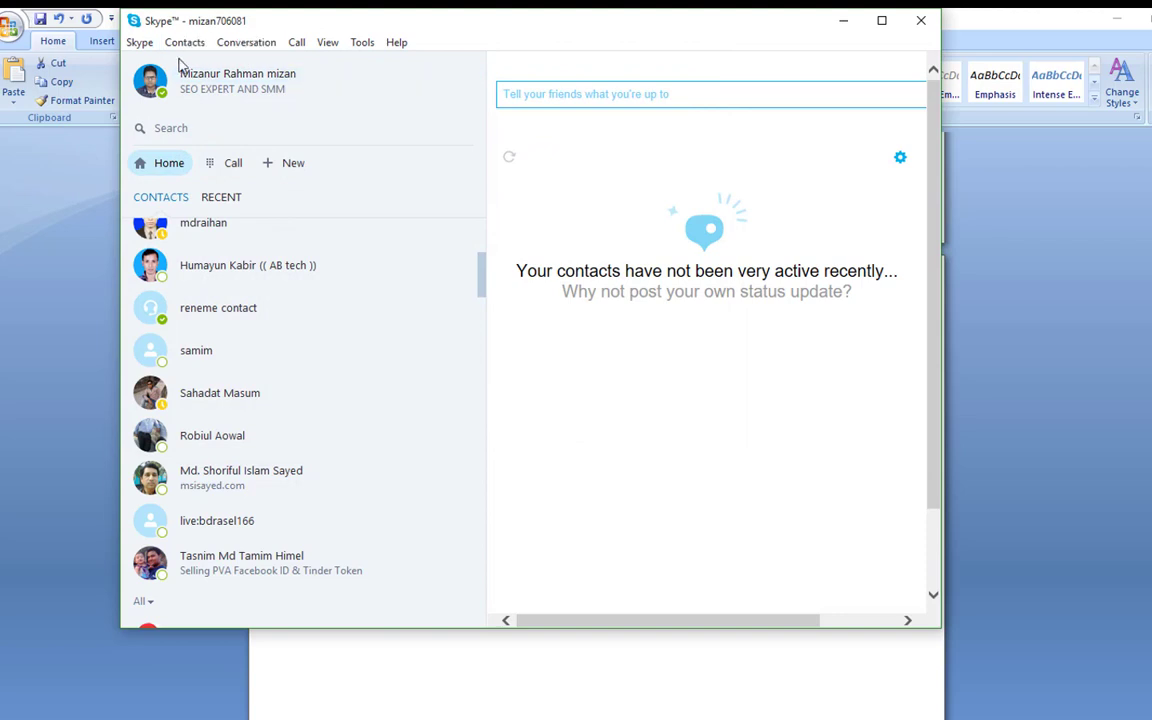
left_click(140, 42)
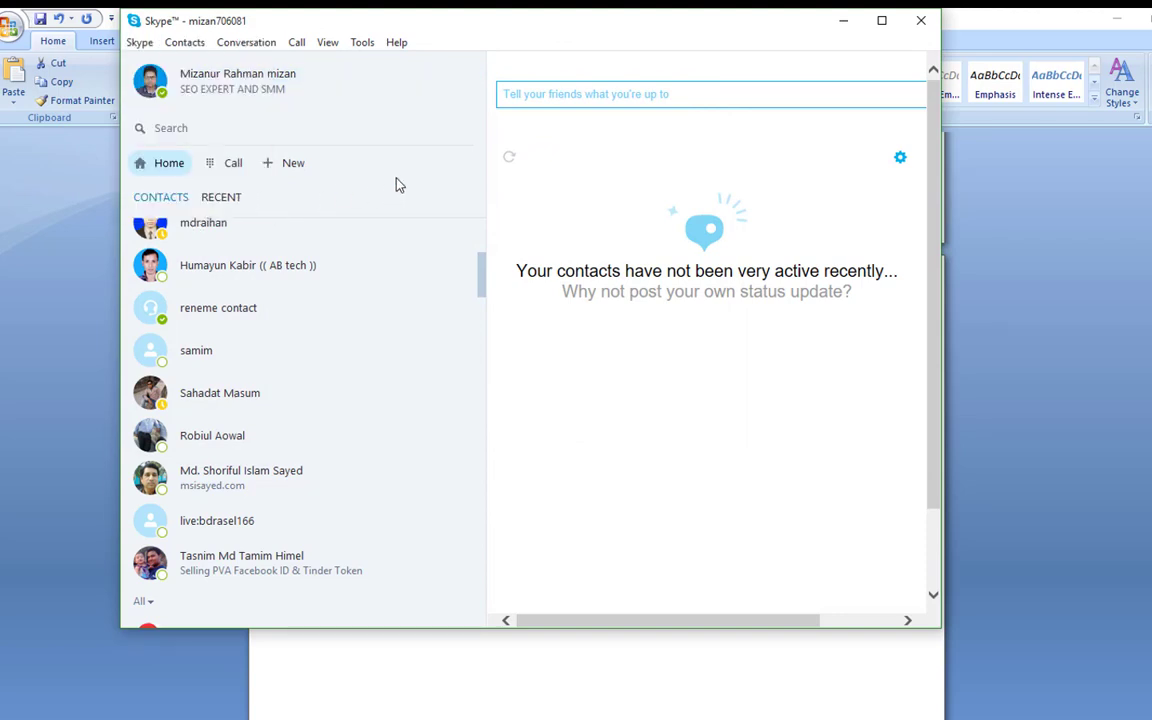
mouse_move(246, 42)
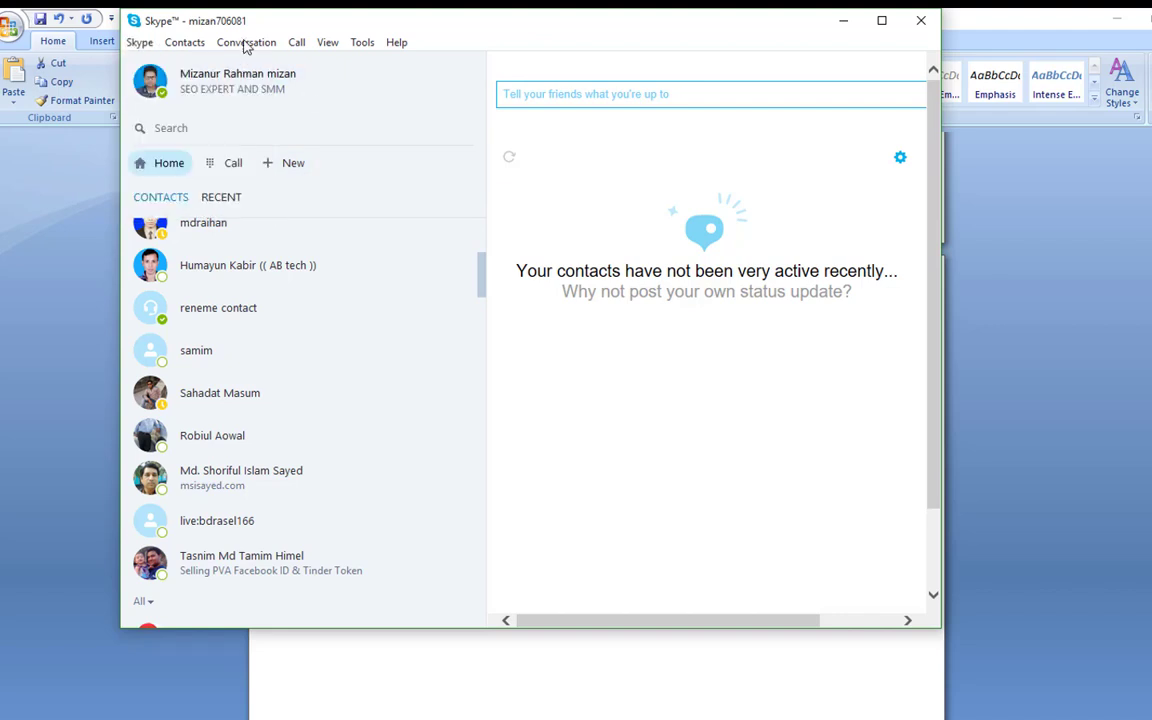
left_click(184, 42)
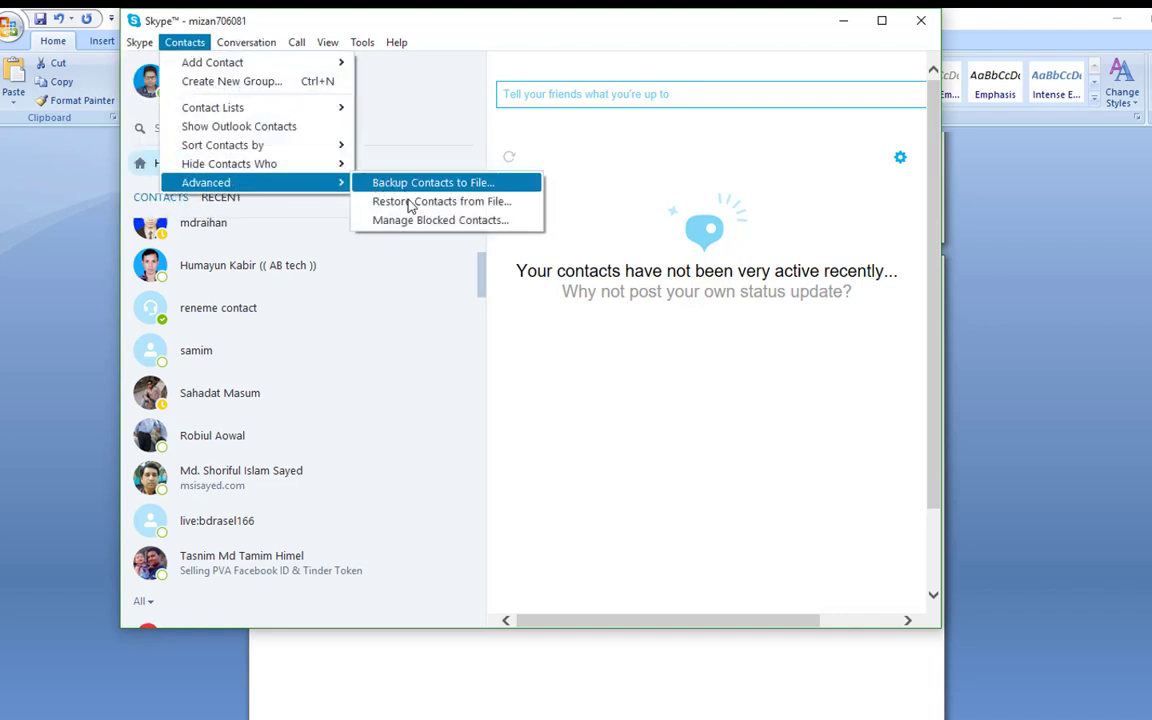
mouse_move(440, 200)
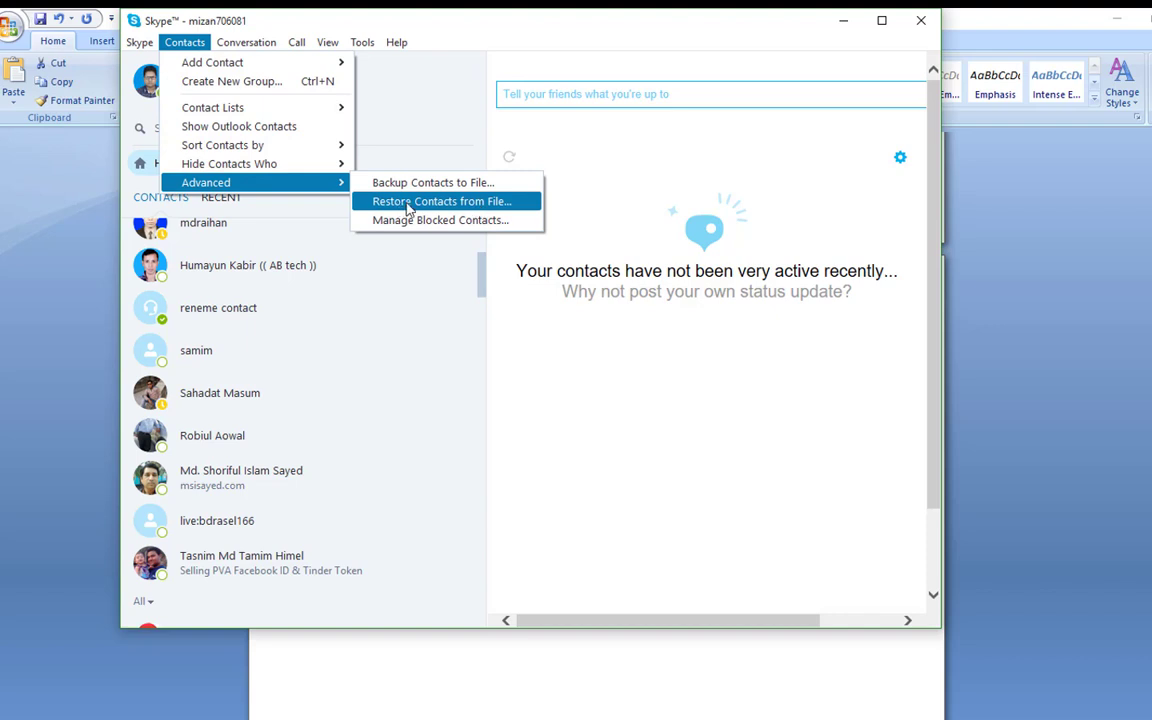
mouse_move(616, 198)
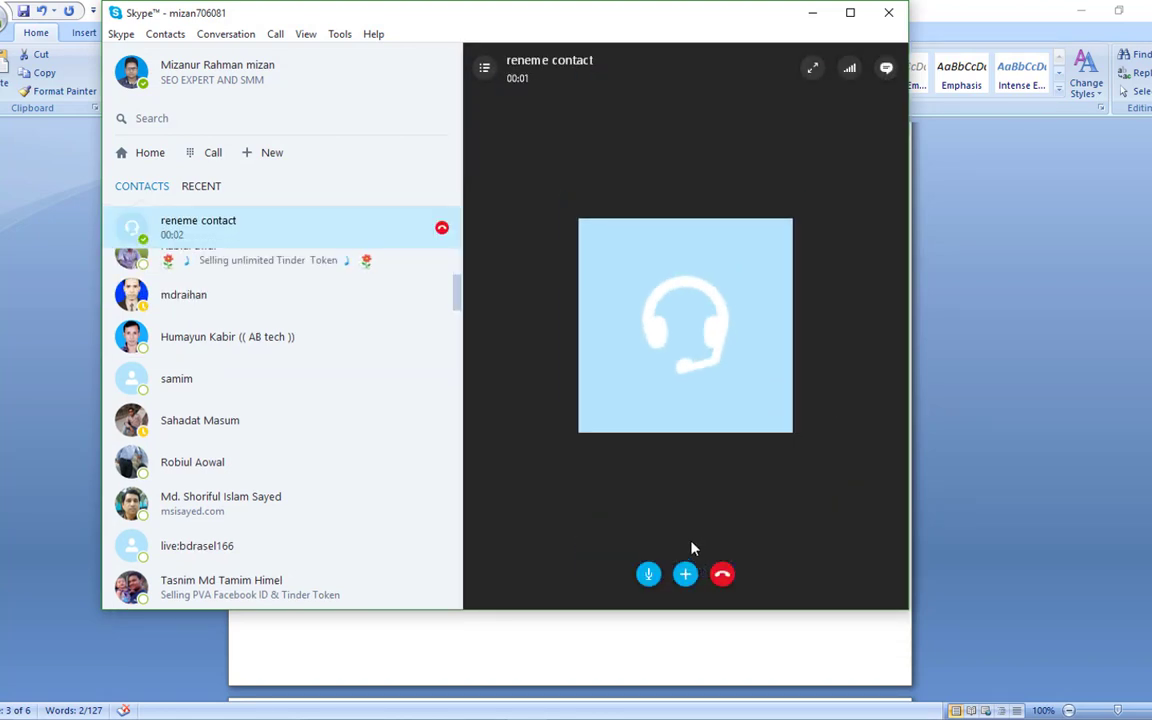
mouse_move(684, 572)
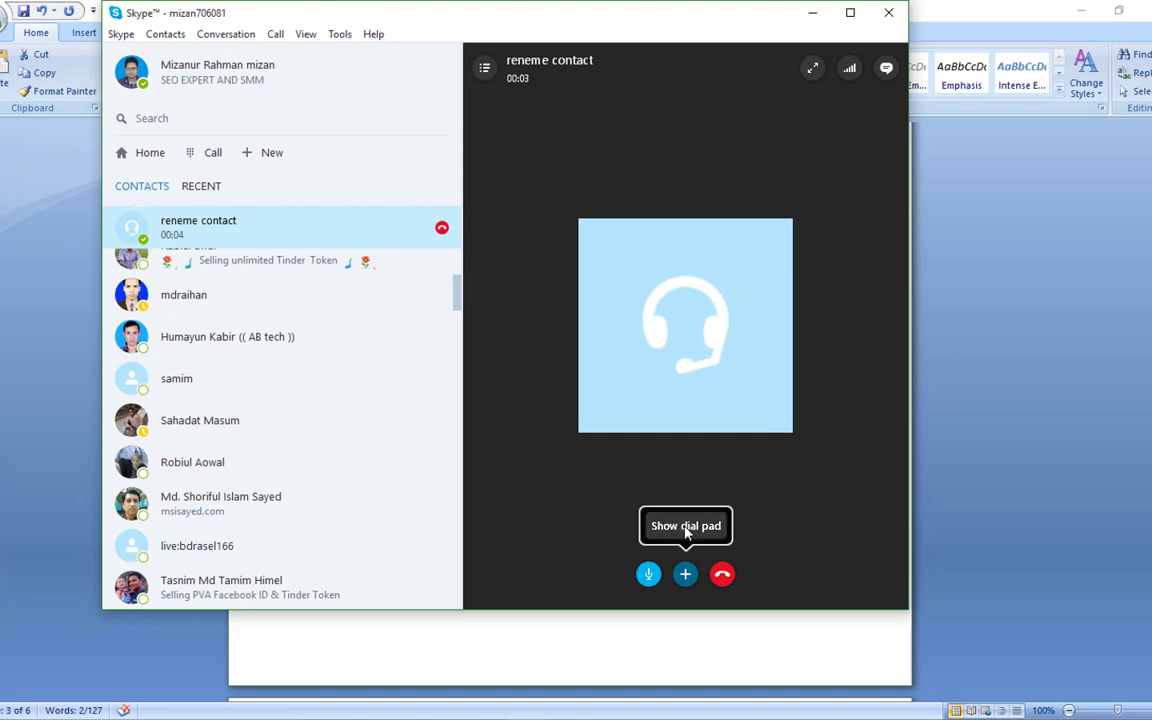
mouse_move(716, 556)
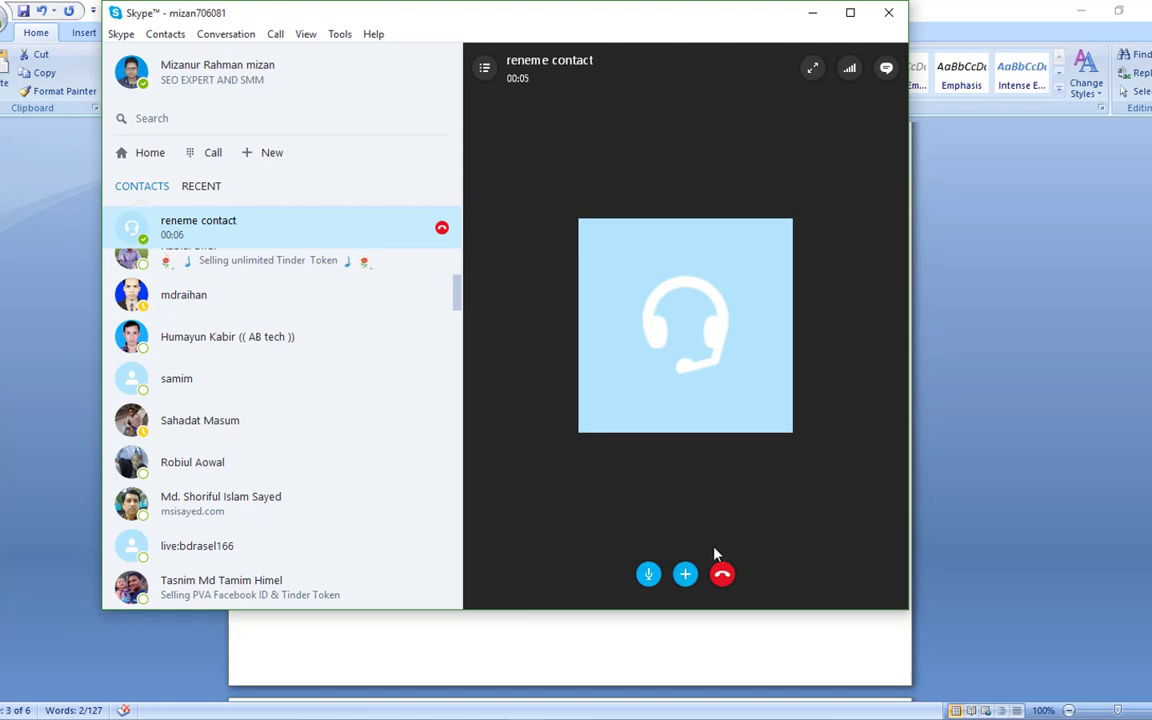
mouse_move(684, 572)
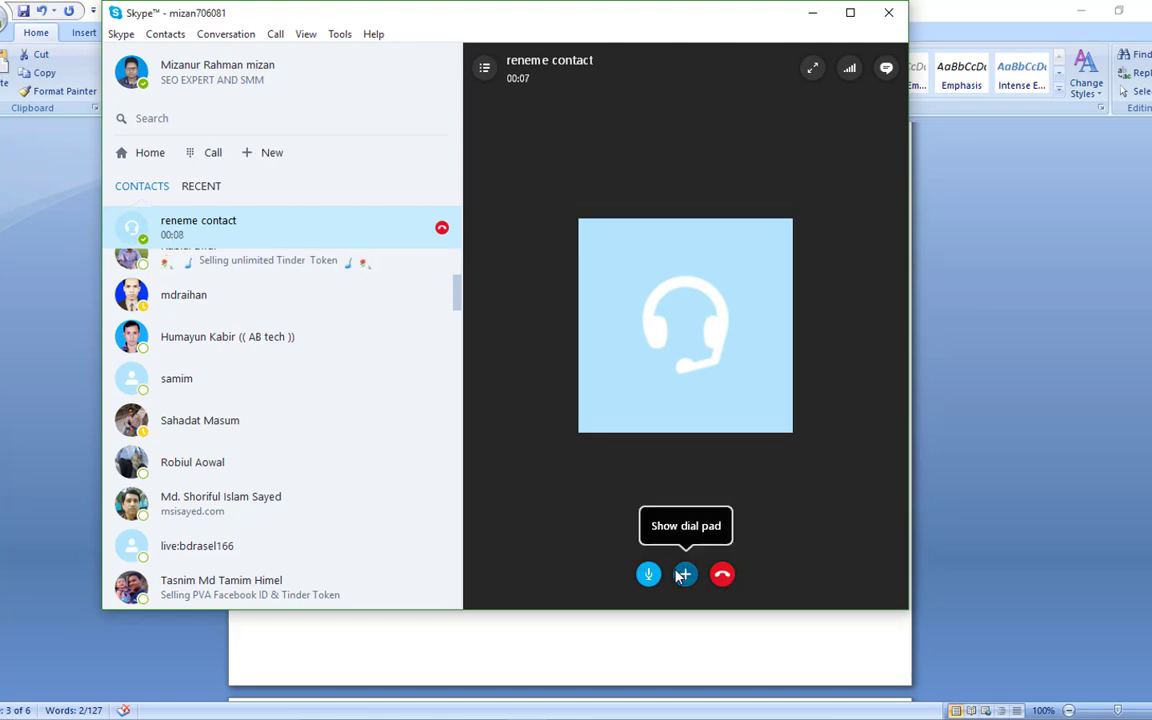
Step: End the call to 'reneme contact' after a few seconds
left_click(684, 572)
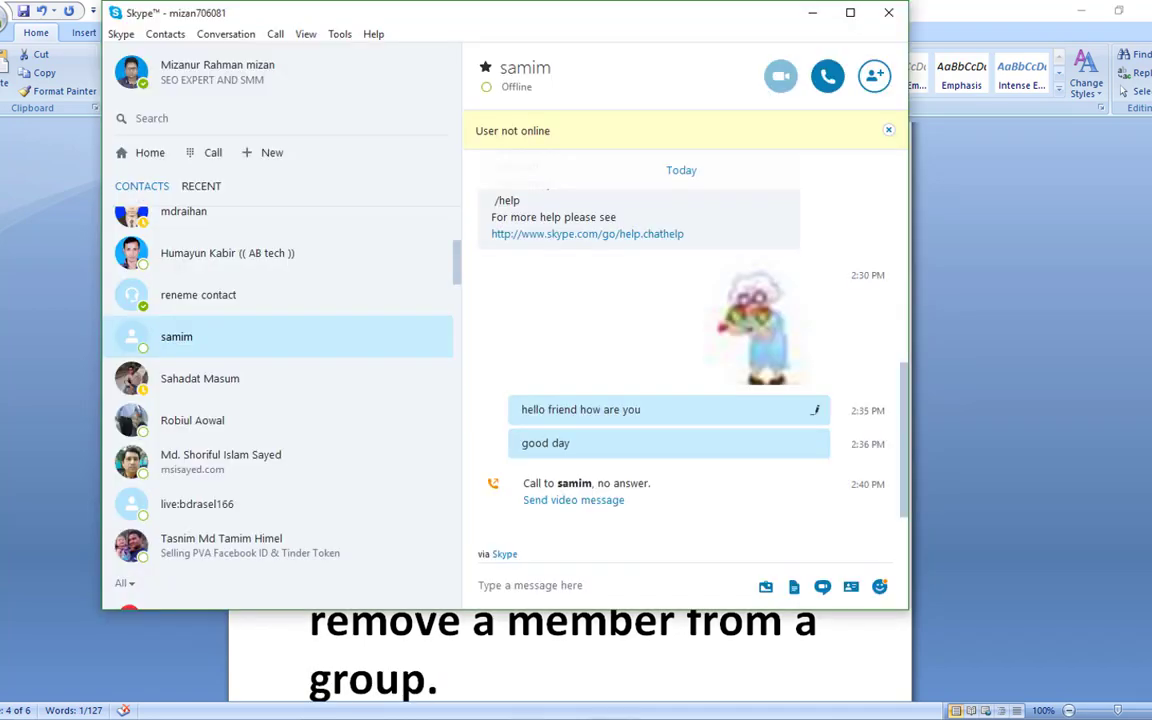
Step: Send the /kick chat command in samim's conversation
type("/kick")
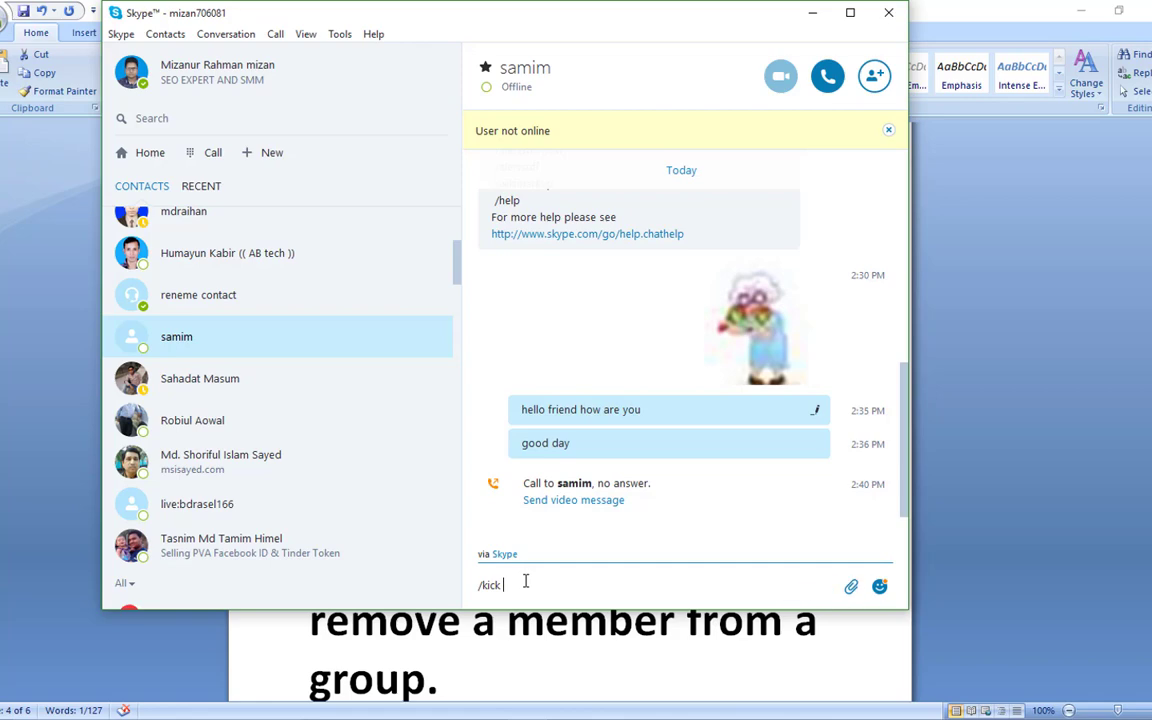
key("Return")
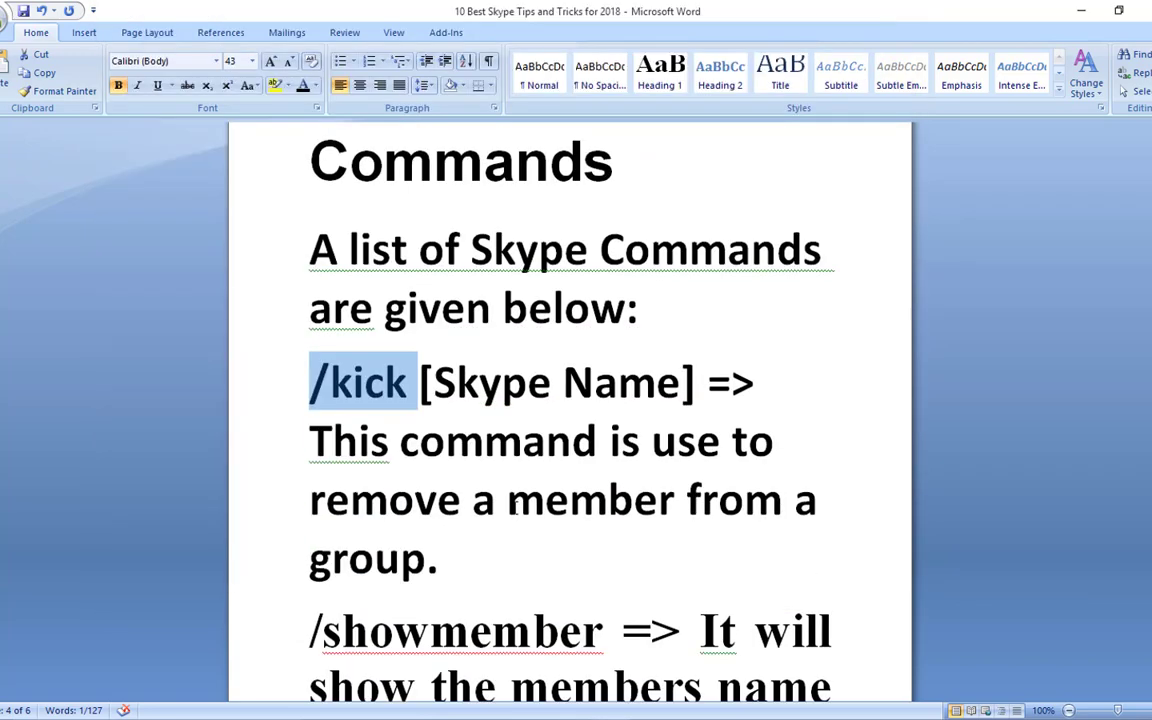
Step: Scroll the Word tips document past the chat commands to the Use Hidden Emoticons heading and link
scroll("down", 3)
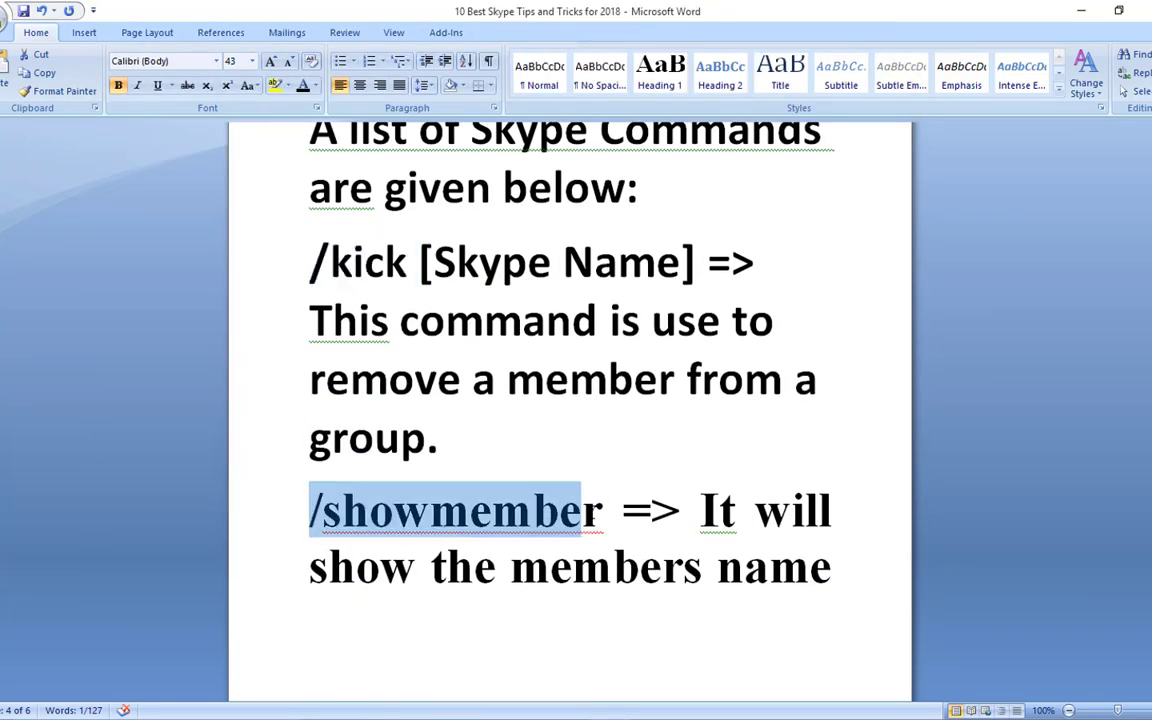
scroll("down", 3)
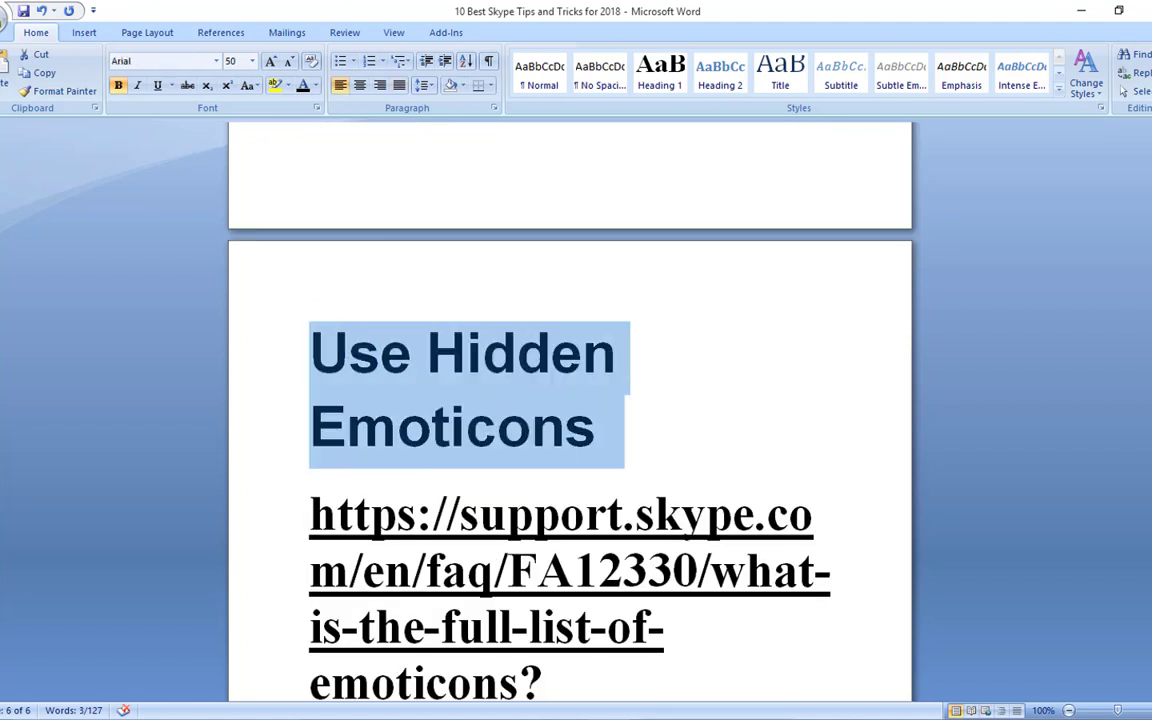
scroll("down", 3)
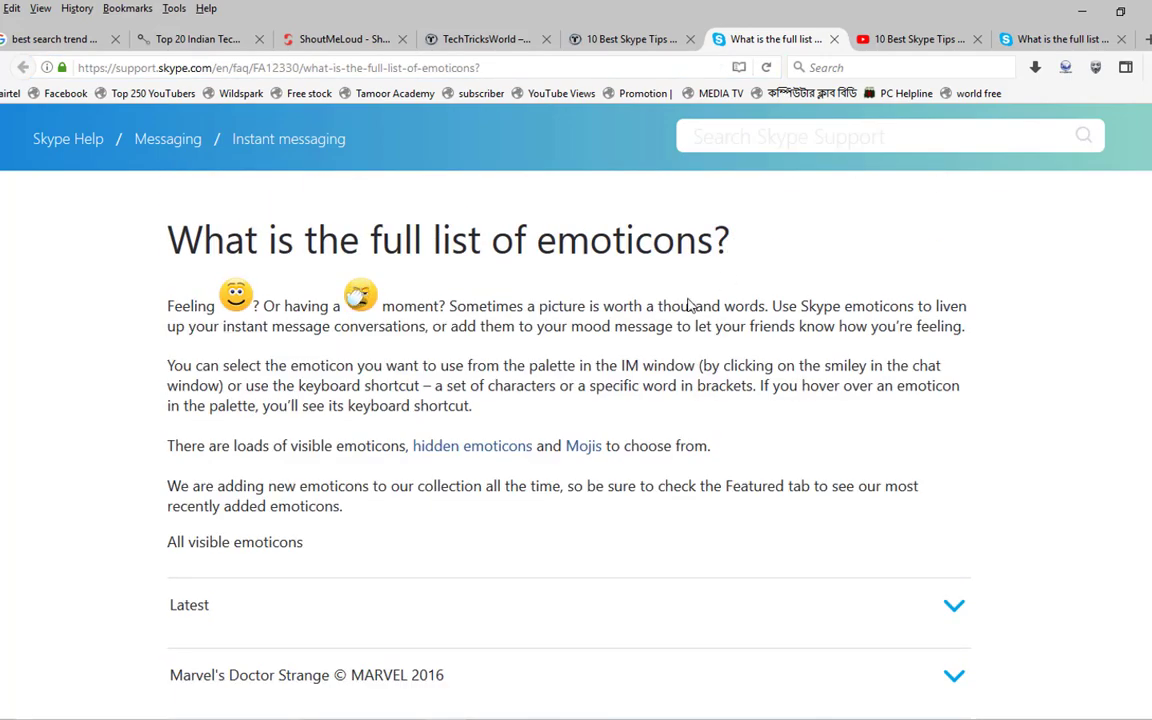
Step: Scroll the Skype emoticons support page down to its footer and back up to the category list
scroll("down", 3)
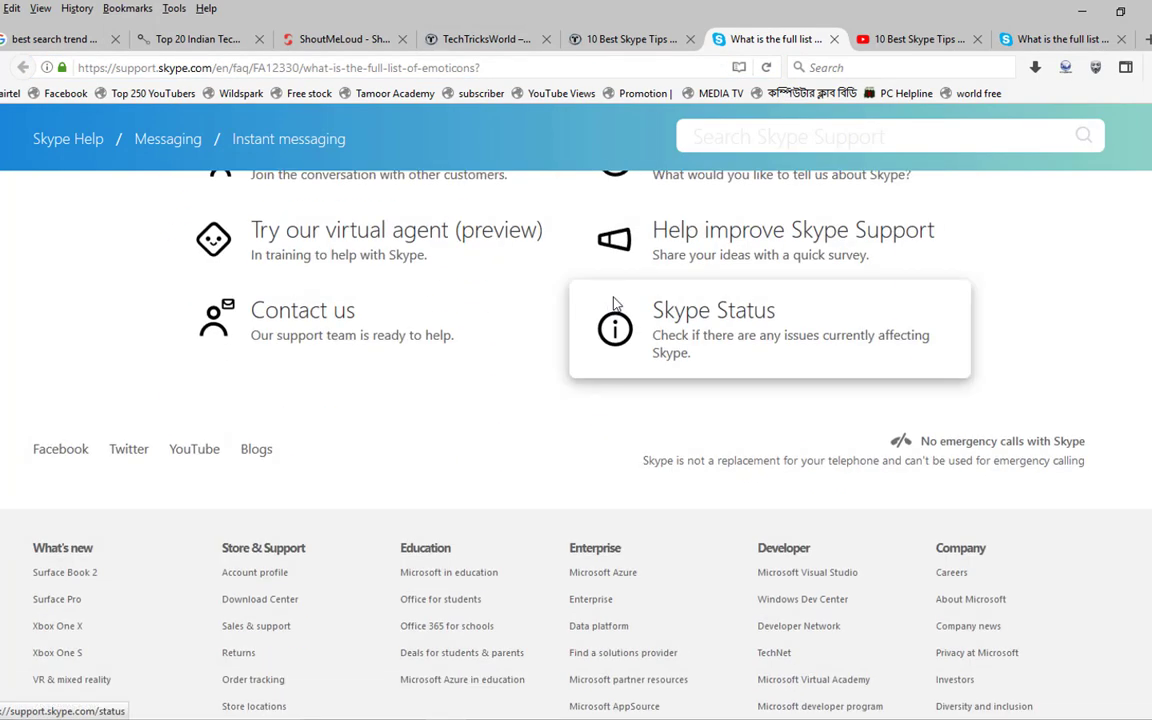
scroll("up", 3)
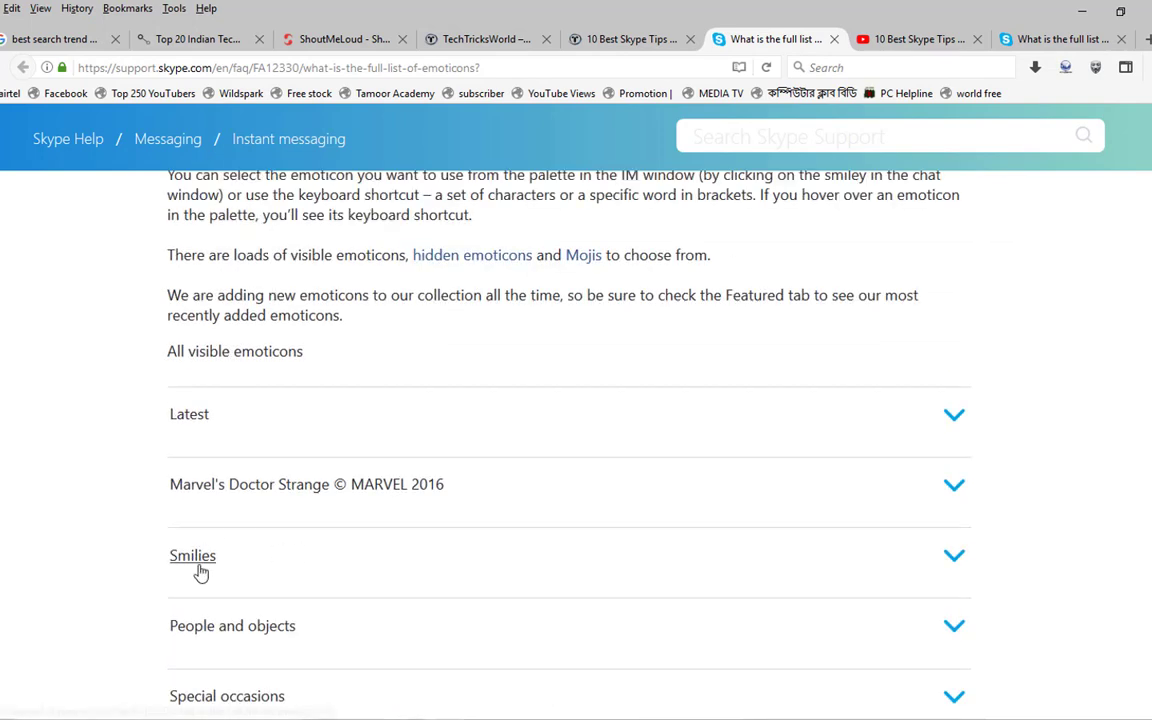
mouse_move(348, 388)
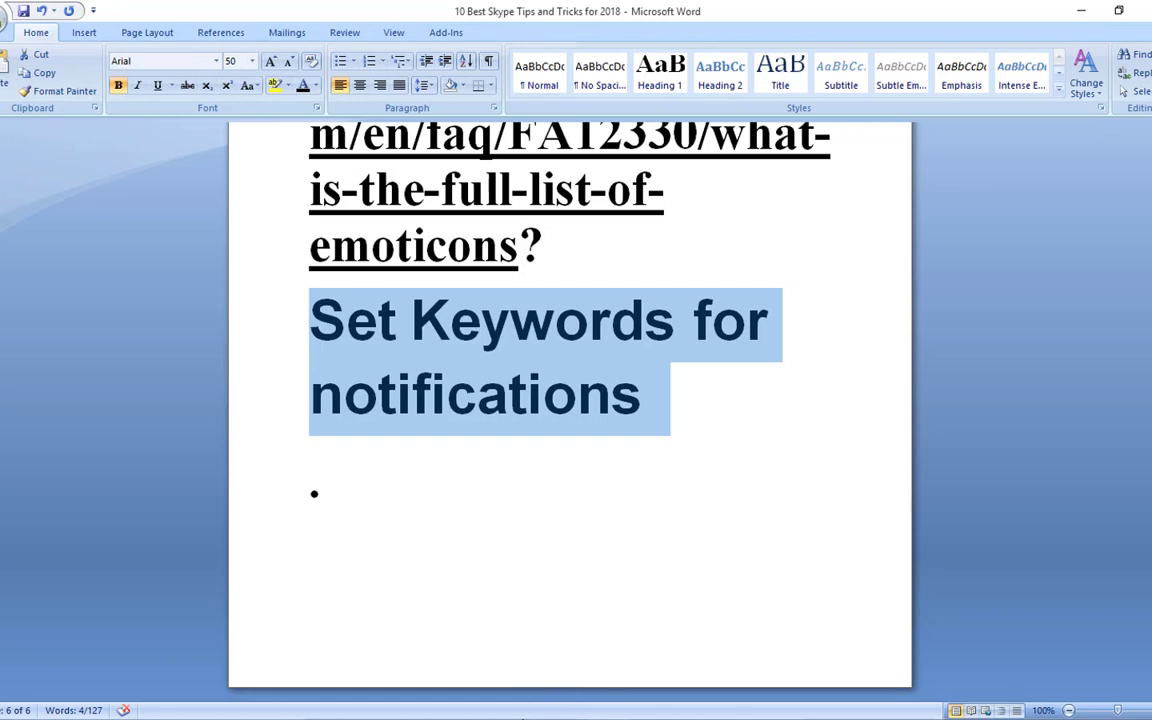
Step: Return to the Word document at the Set Keywords for notifications section
left_click(340, 32)
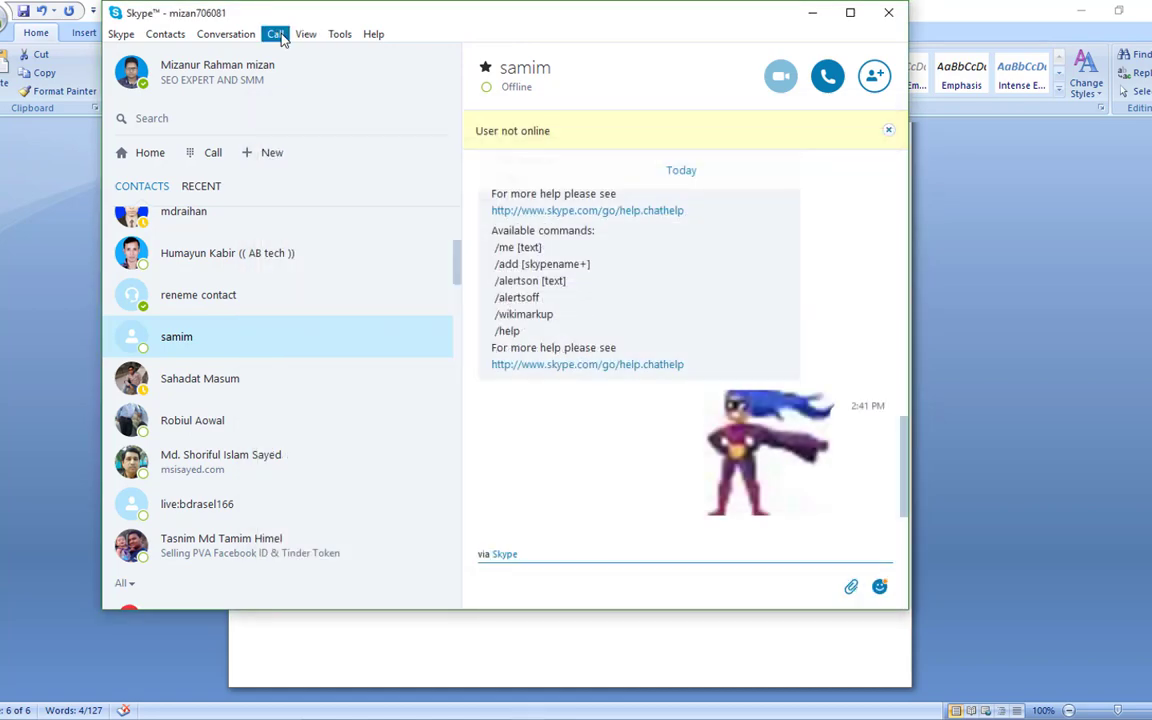
mouse_move(276, 32)
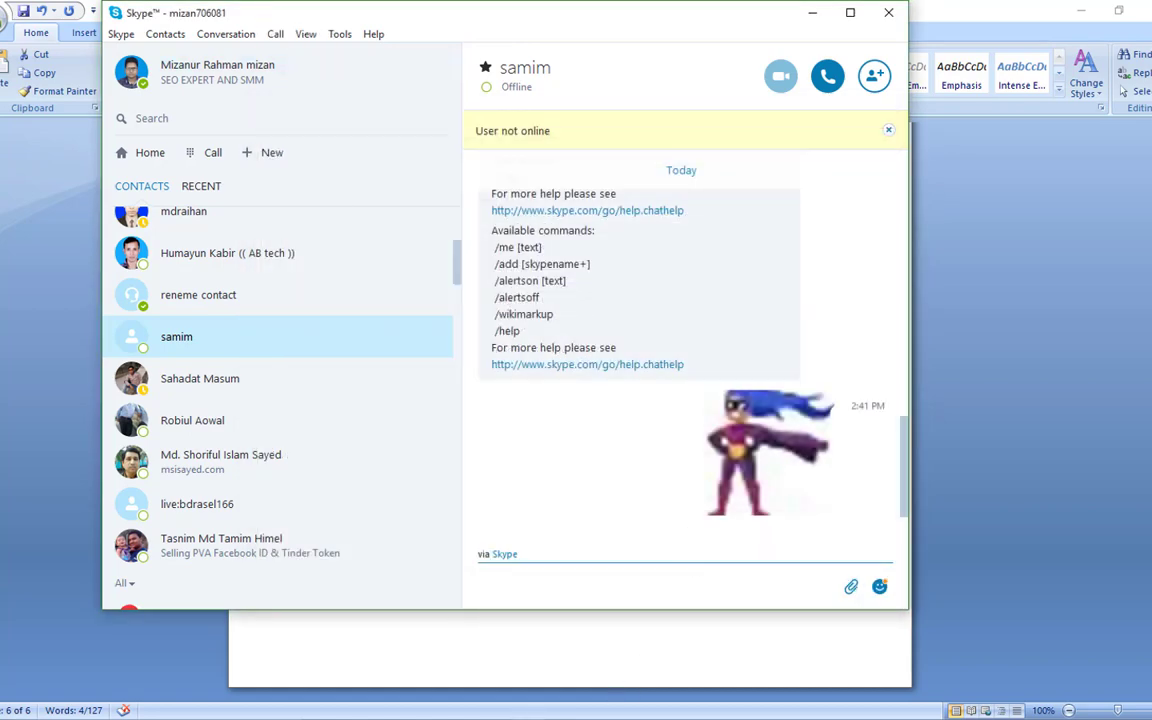
left_click(888, 130)
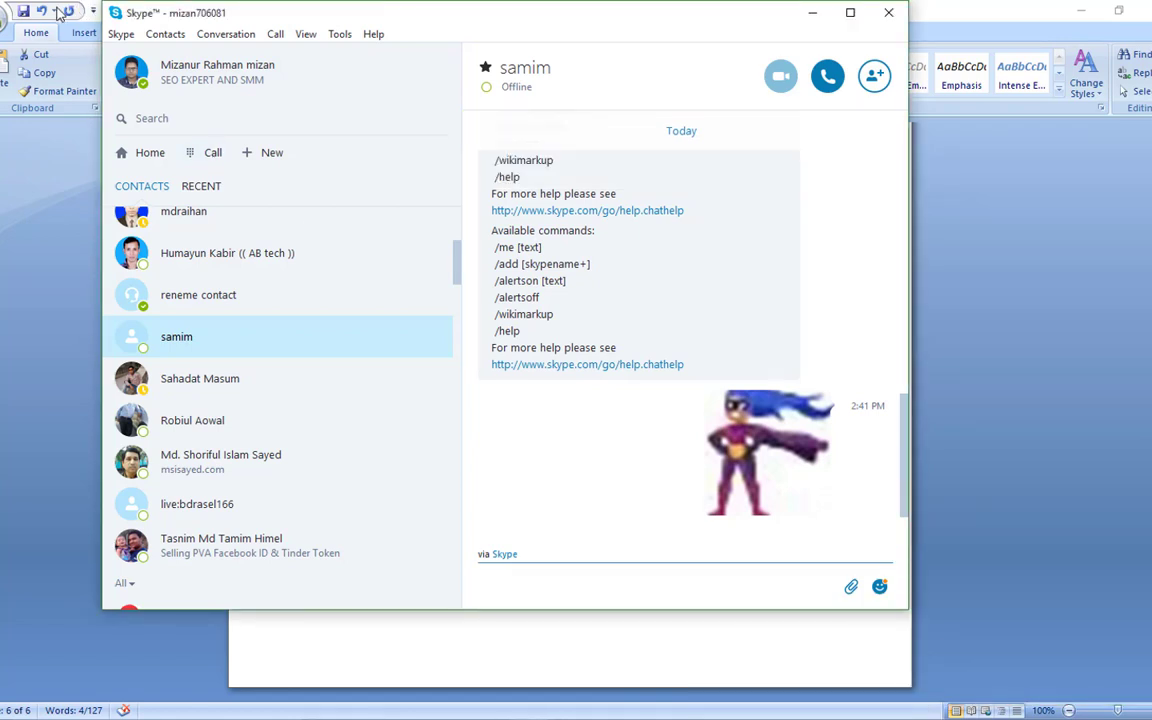
left_click(224, 32)
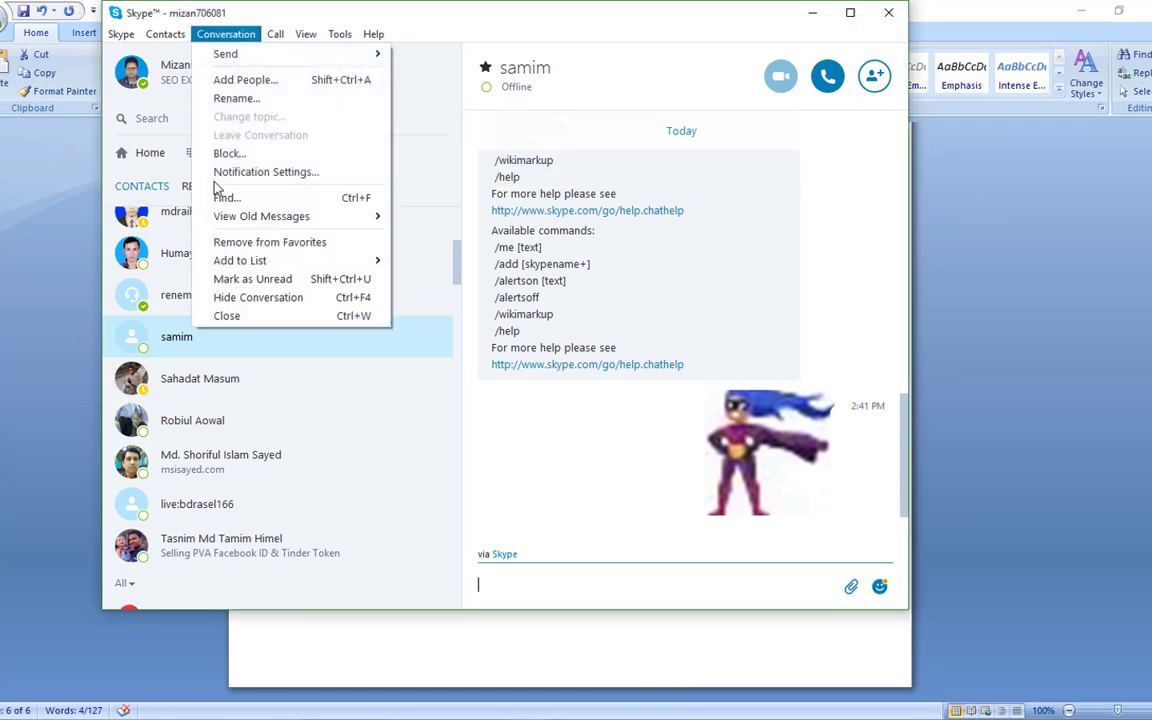
mouse_move(260, 216)
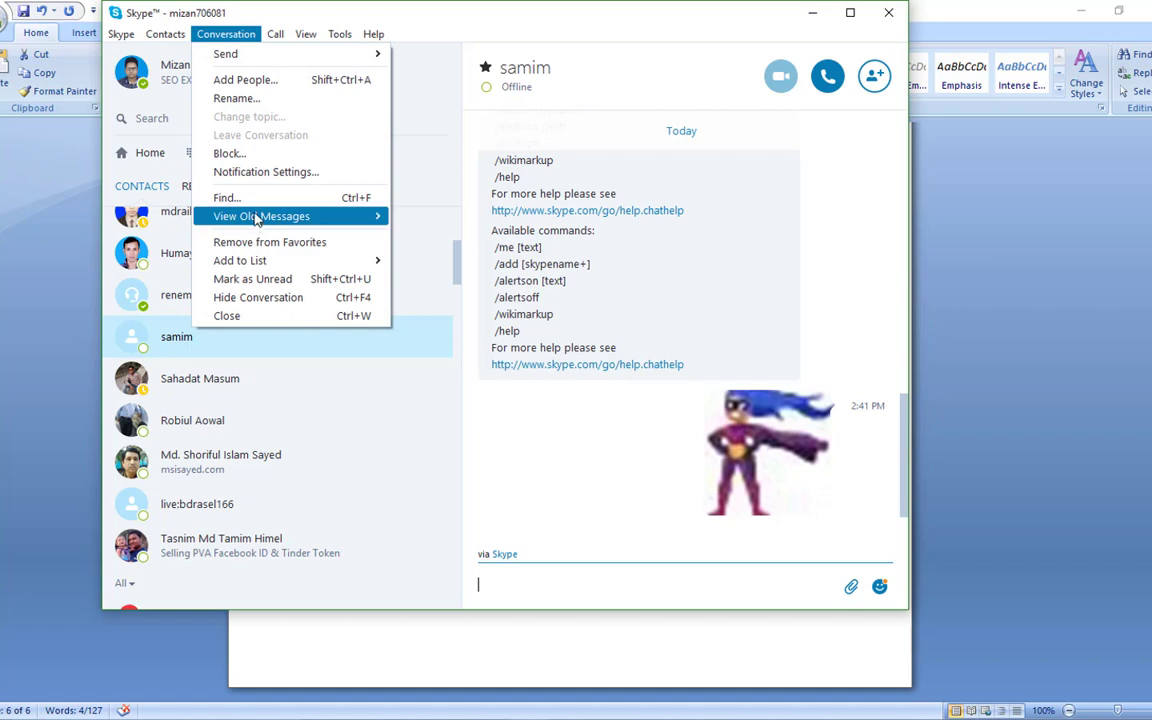
left_click(266, 172)
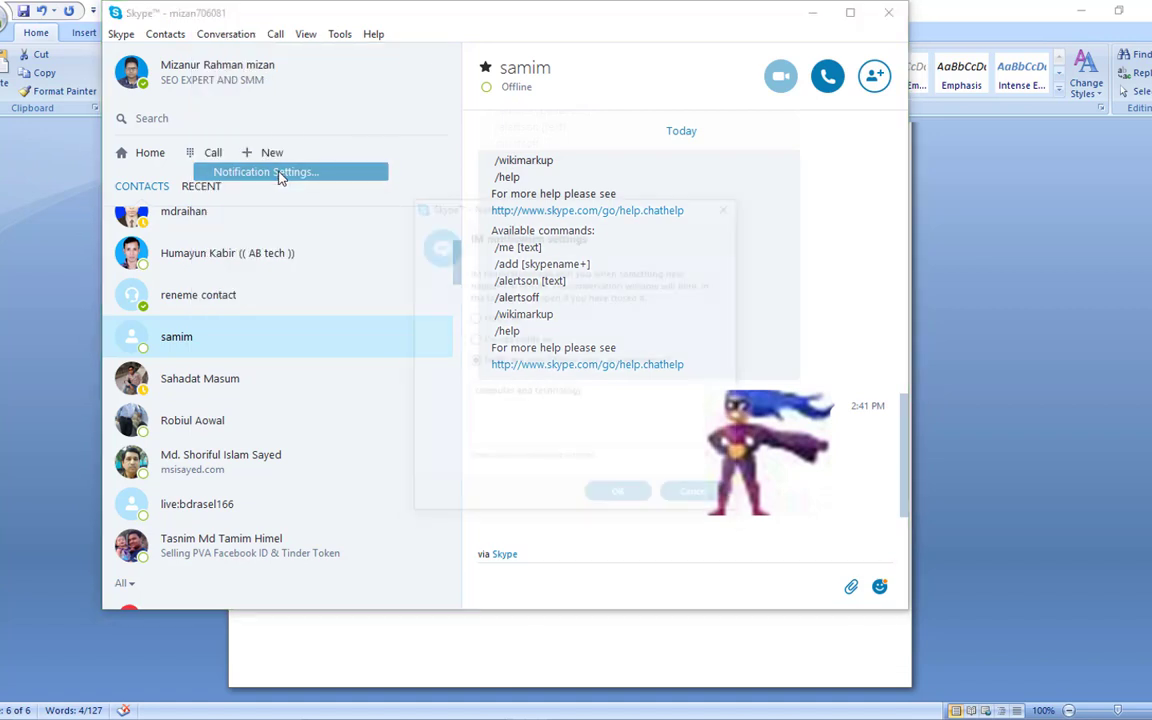
left_click(264, 172)
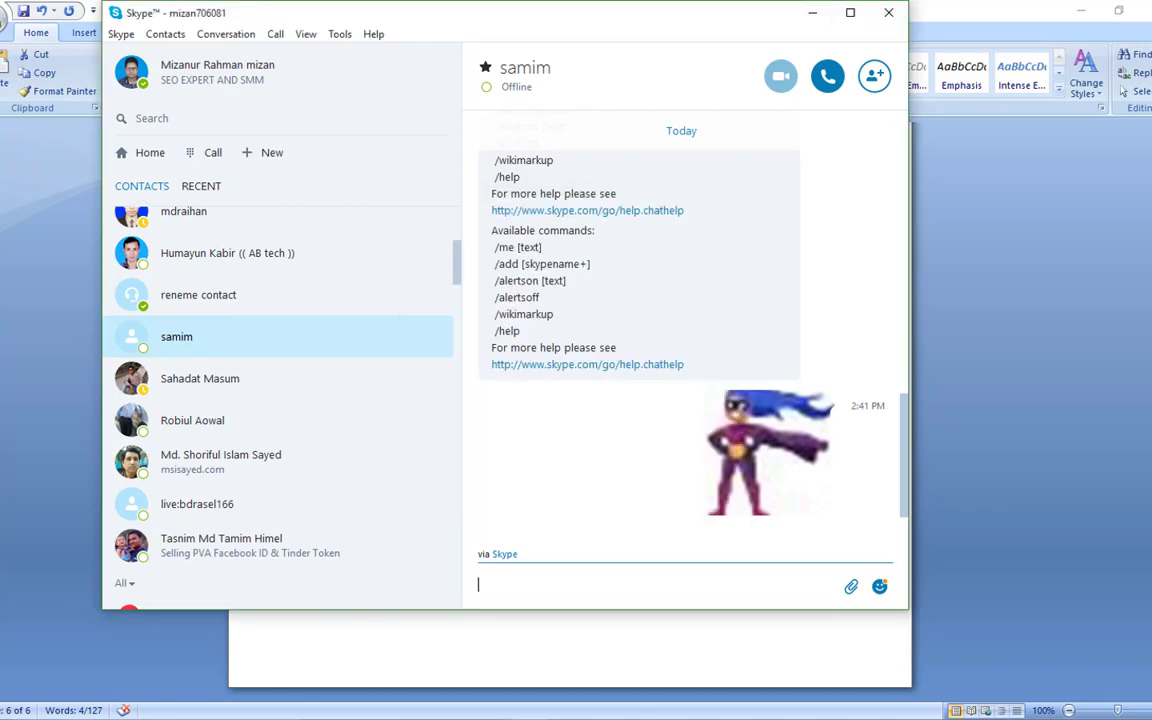
mouse_move(688, 712)
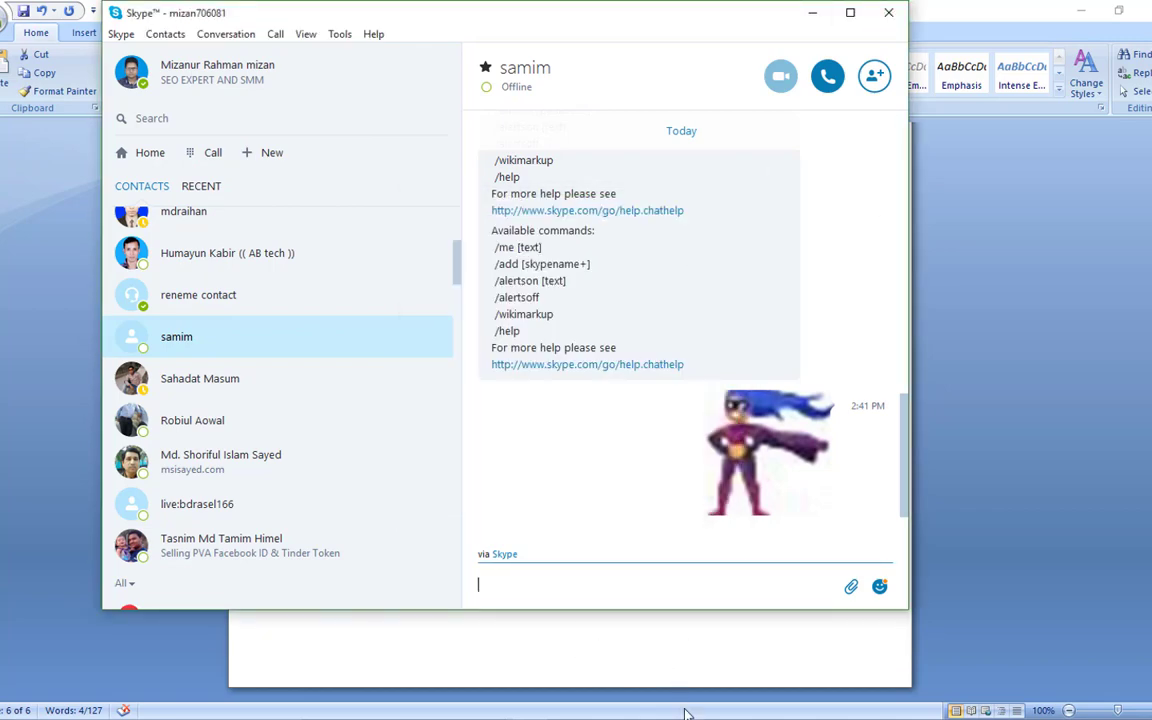